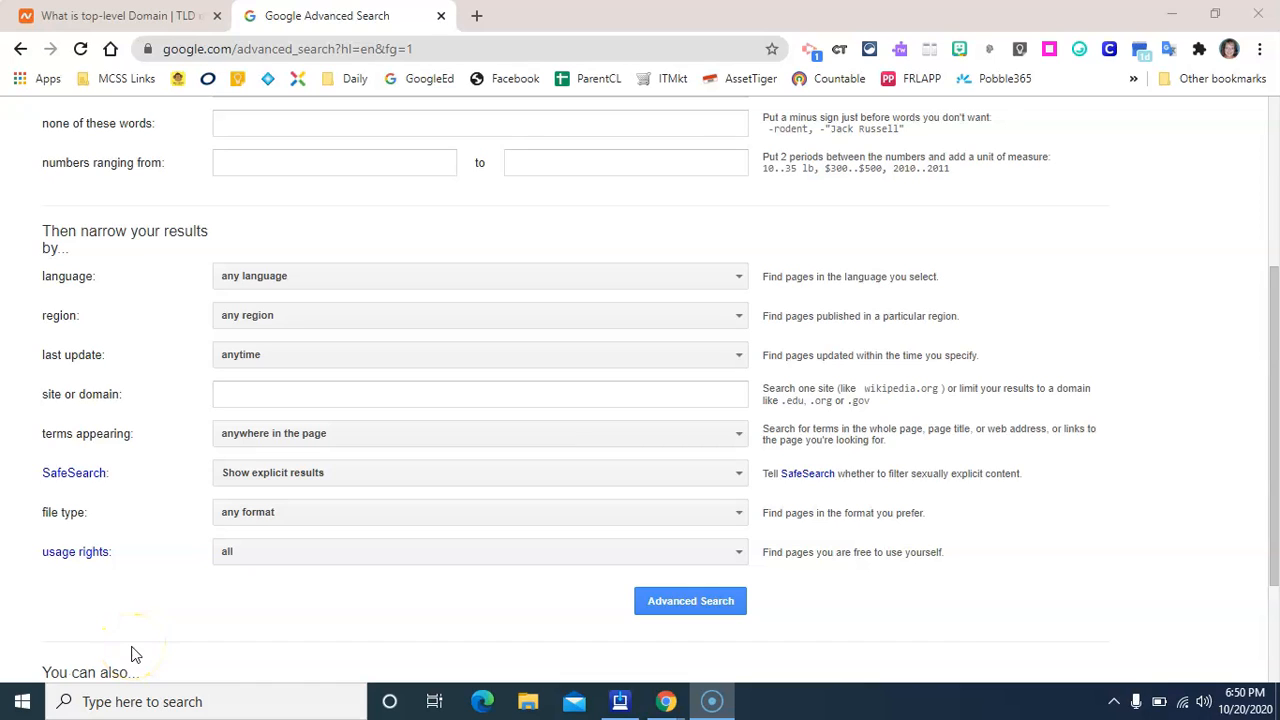
pyautogui.moveTo(112, 420)
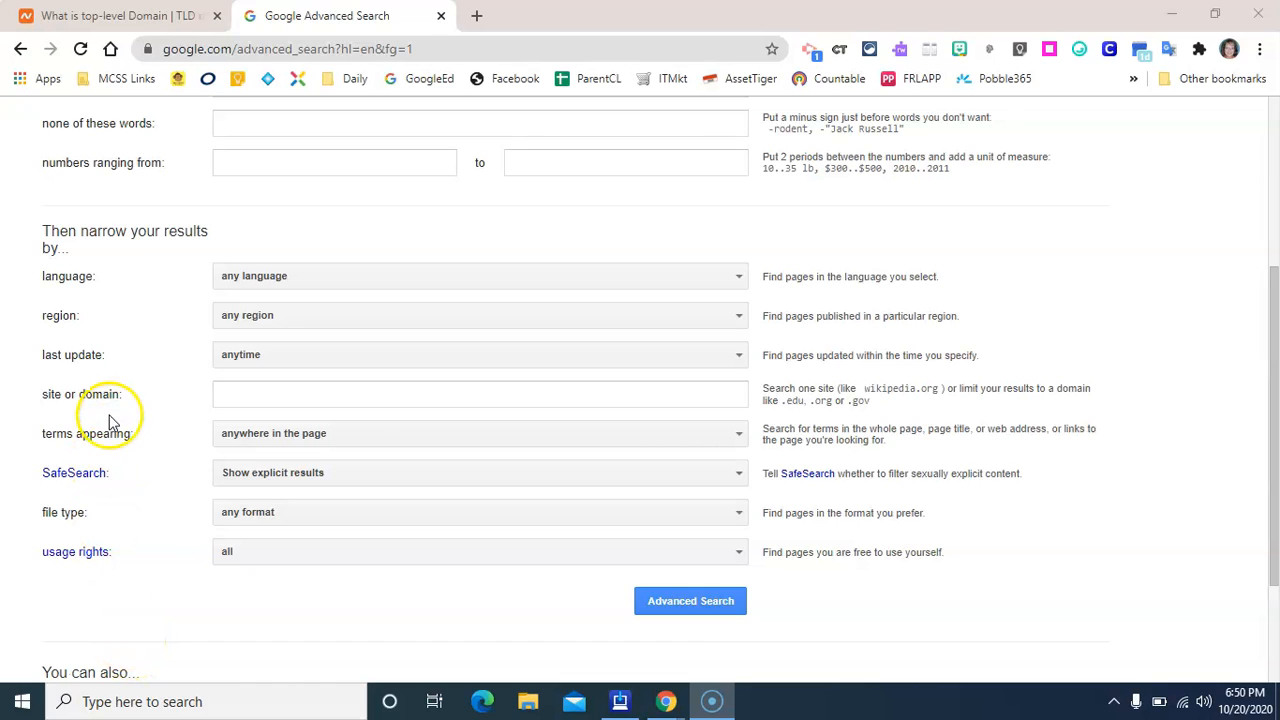
pyautogui.moveTo(112, 412)
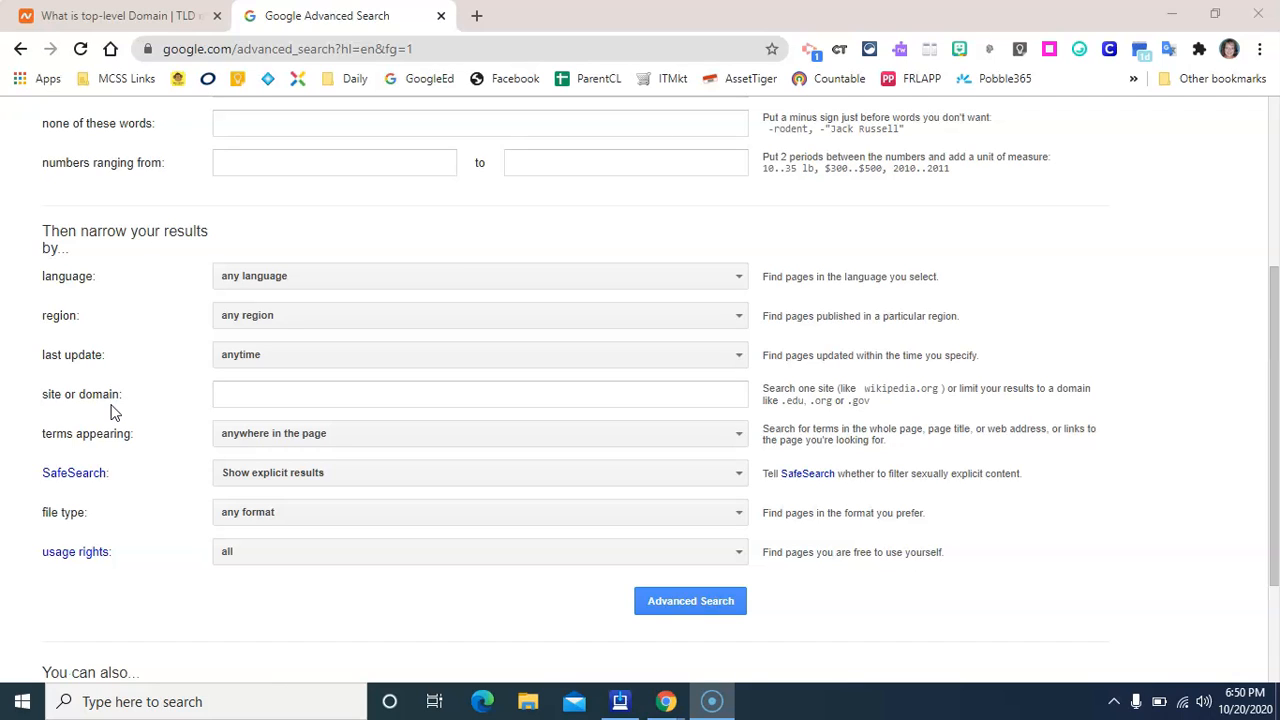
# Bring up Namecheap's table of original TLDs and their purposes, e.g. .gov for government.
pyautogui.click(110, 16)
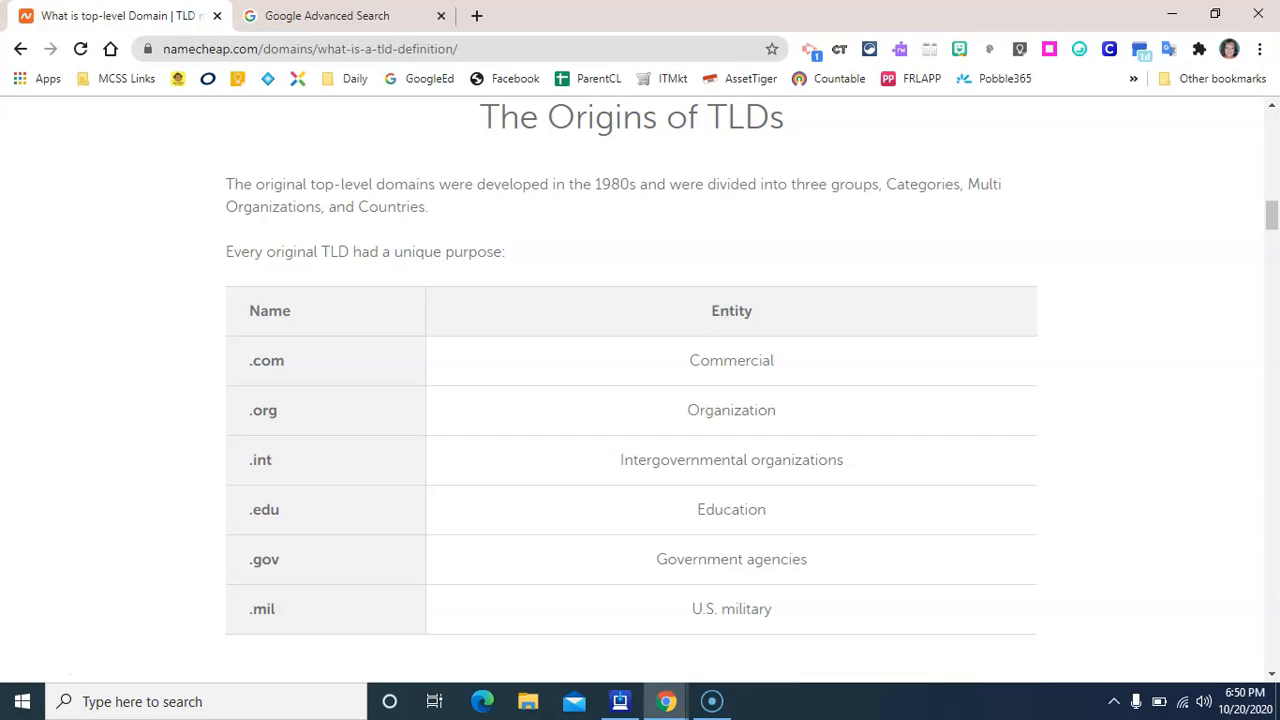
pyautogui.moveTo(424, 492)
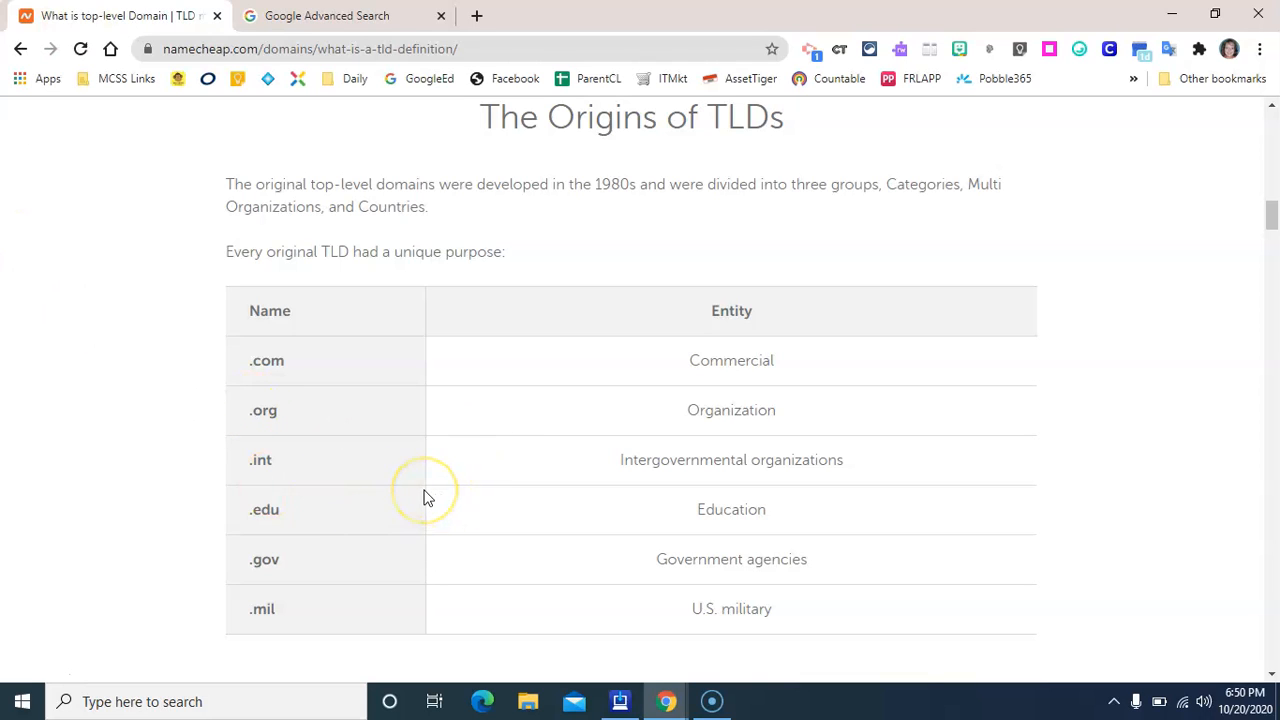
pyautogui.moveTo(424, 496)
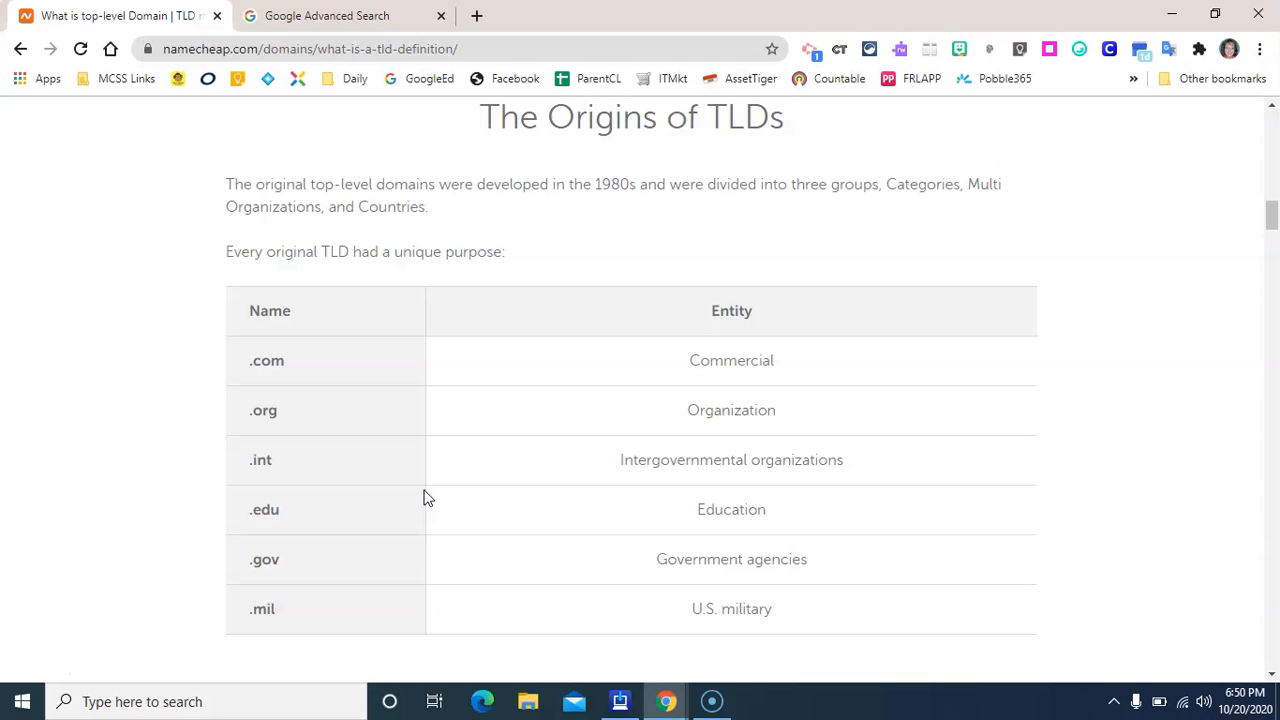
pyautogui.moveTo(310, 372)
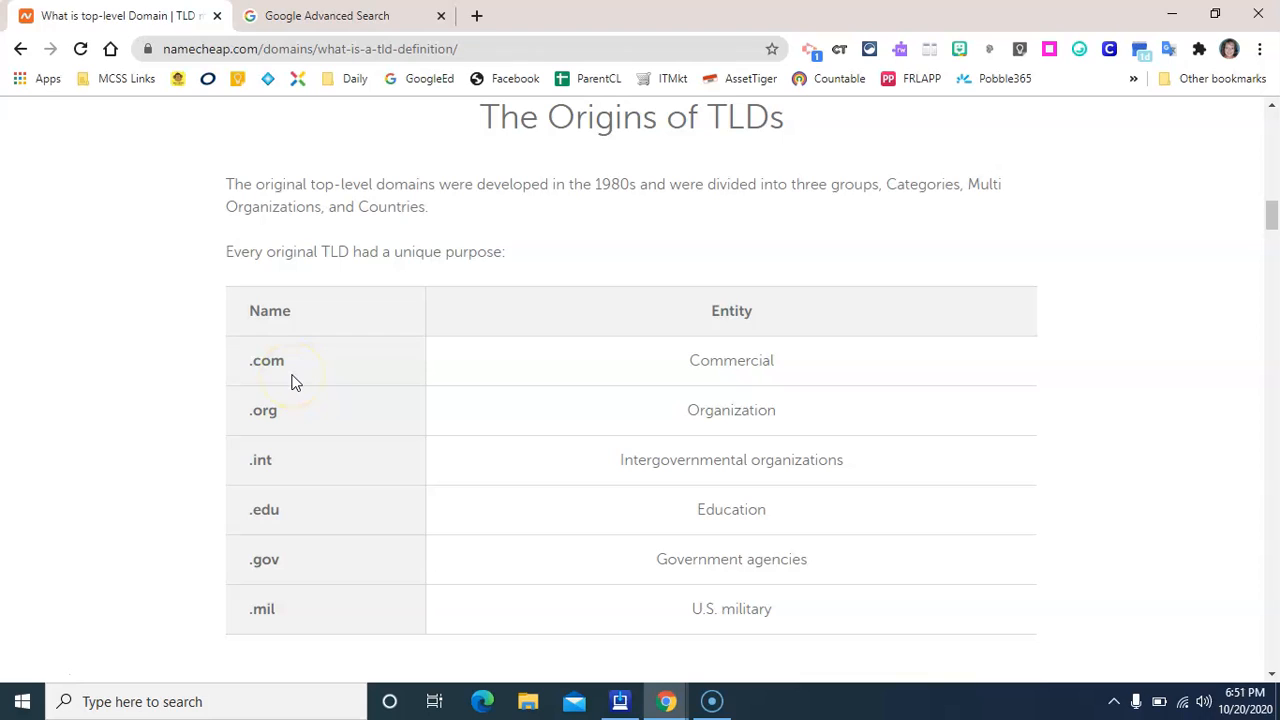
pyautogui.moveTo(658, 388)
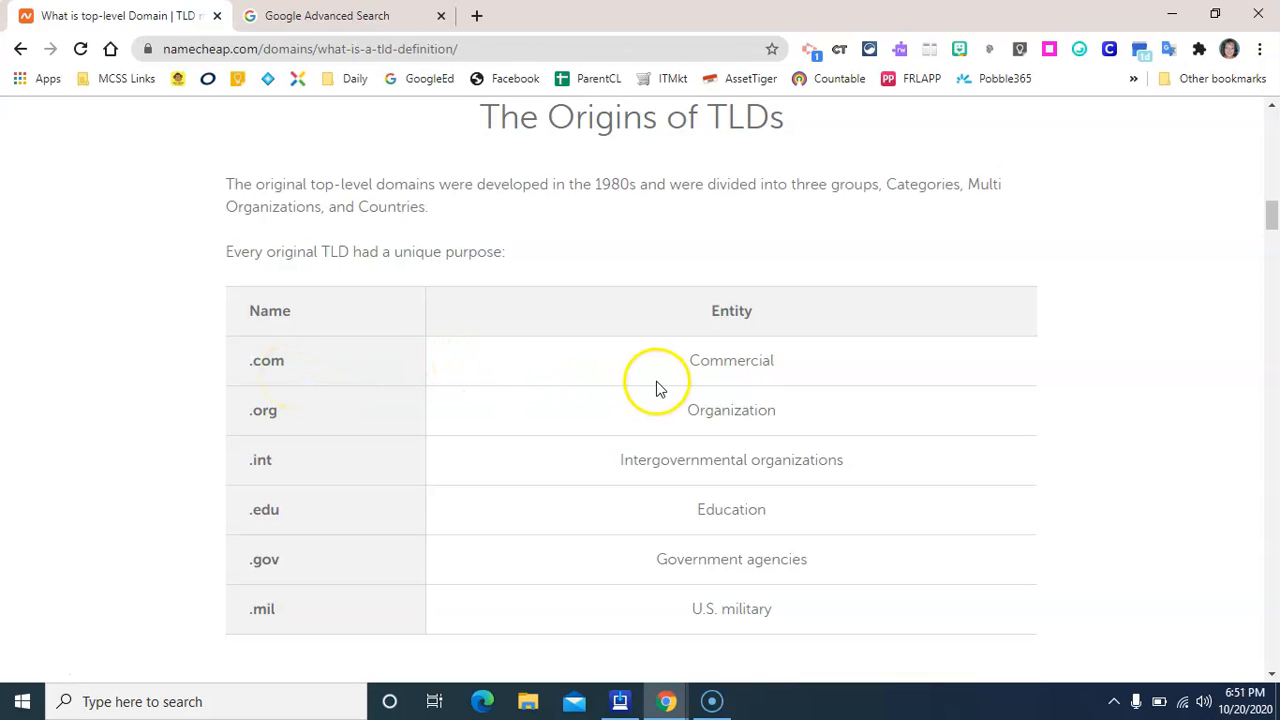
pyautogui.moveTo(400, 418)
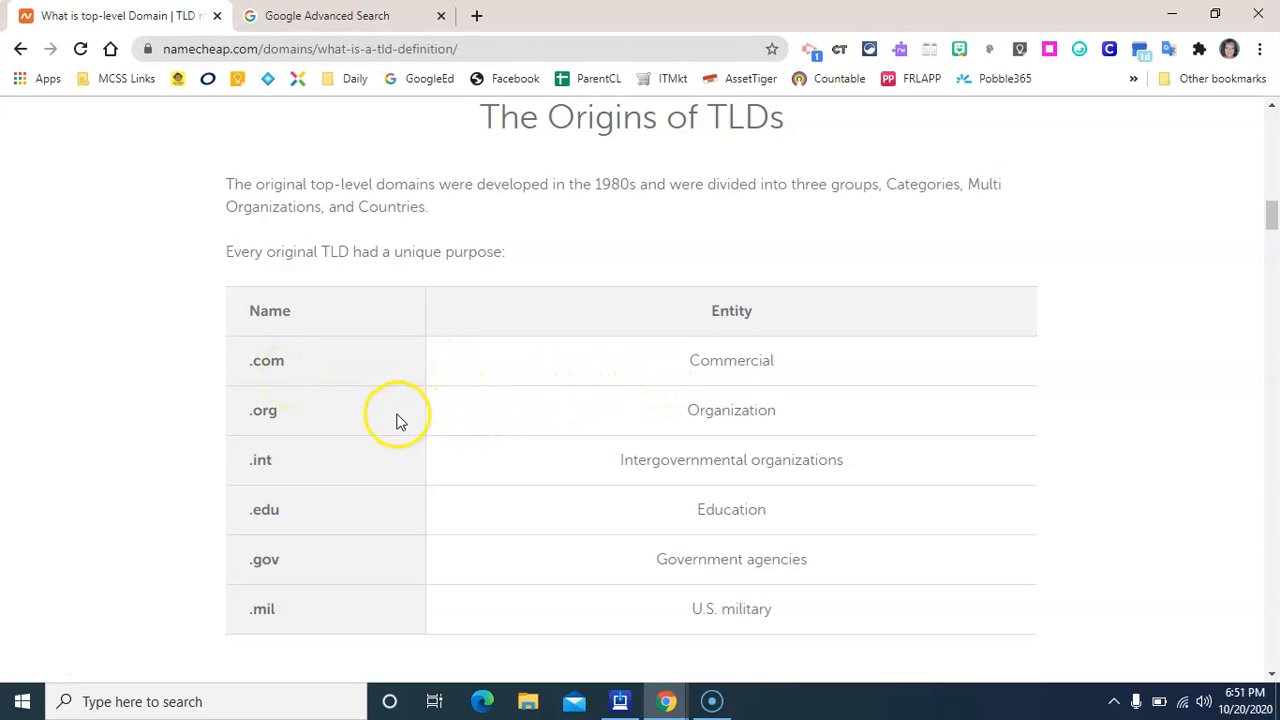
pyautogui.moveTo(360, 476)
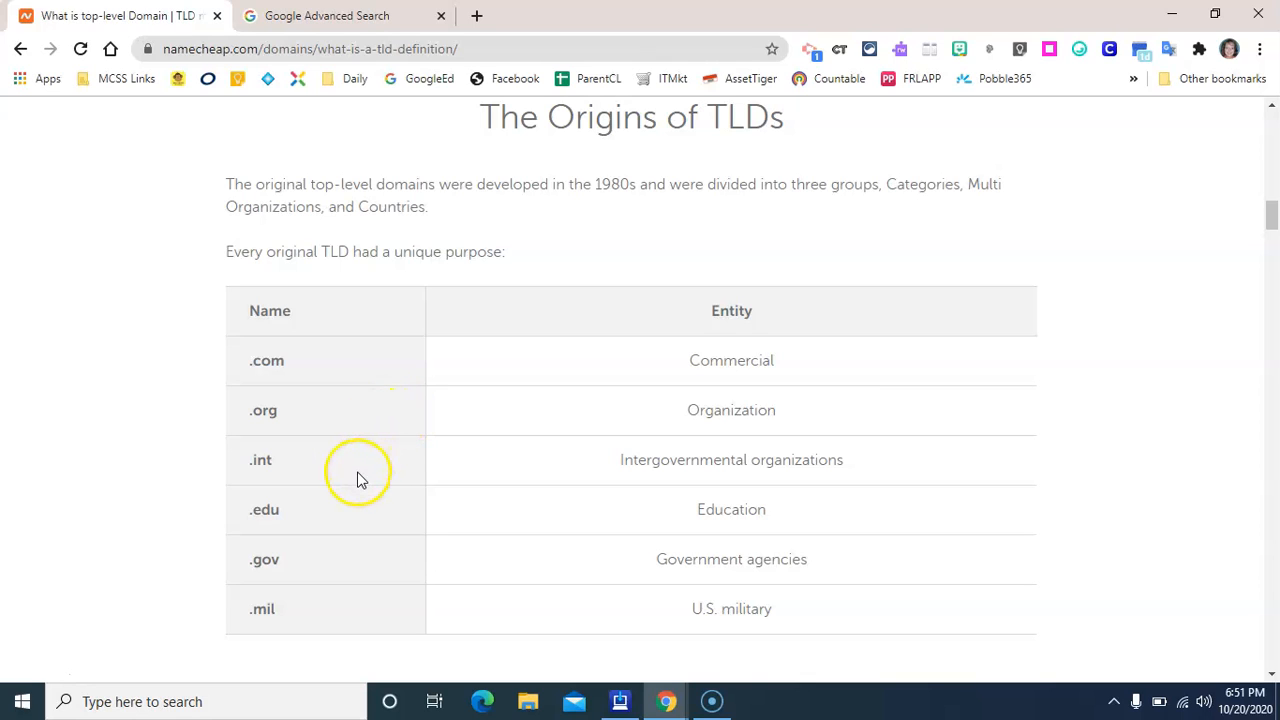
pyautogui.moveTo(360, 478)
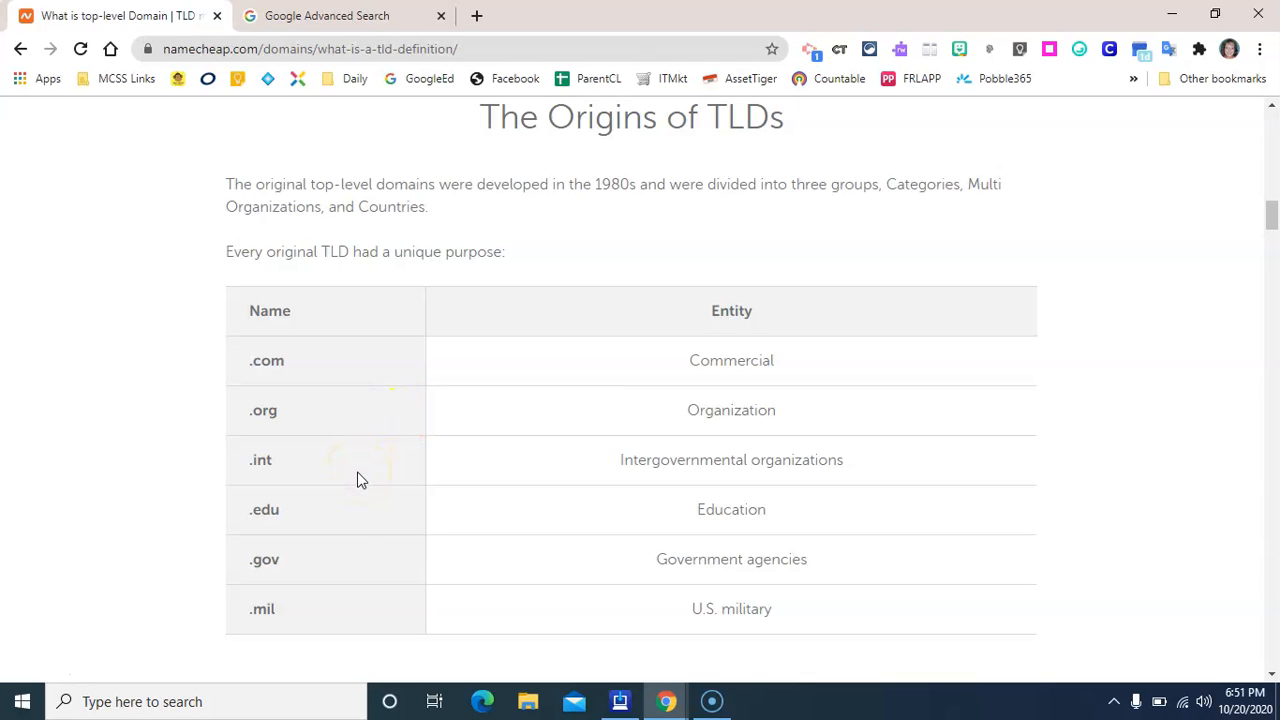
pyautogui.moveTo(336, 538)
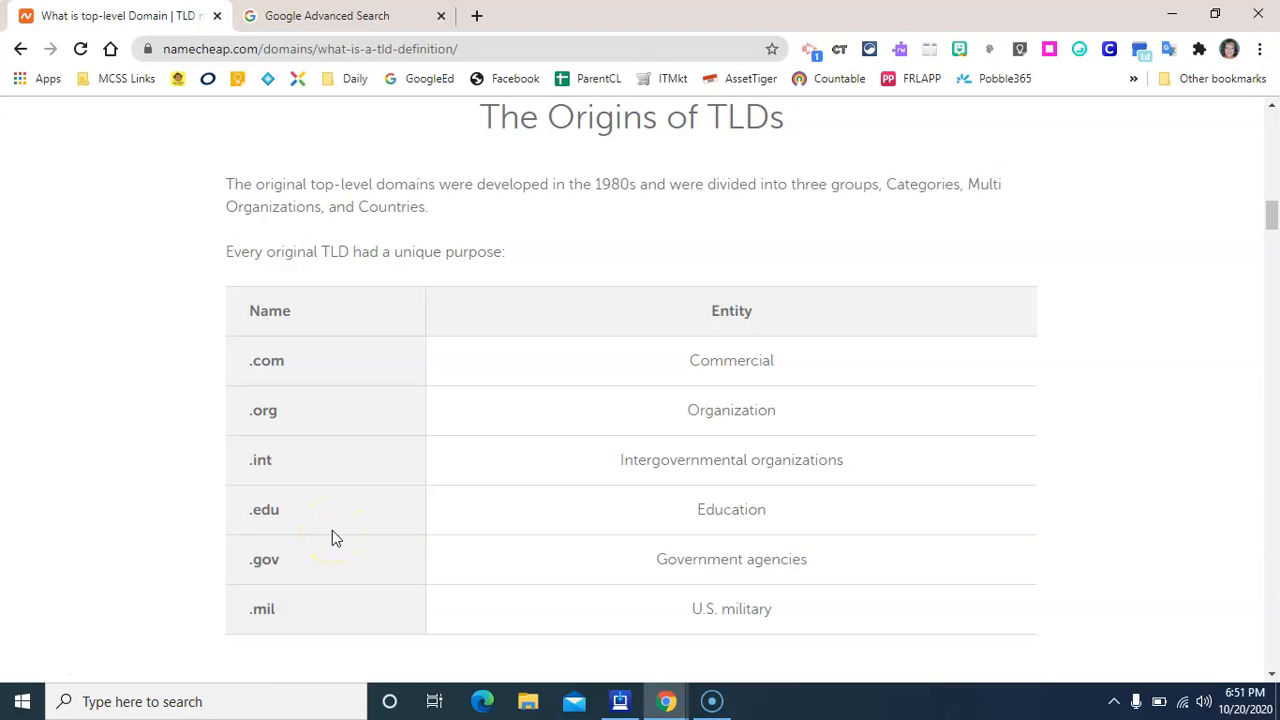
pyautogui.moveTo(308, 580)
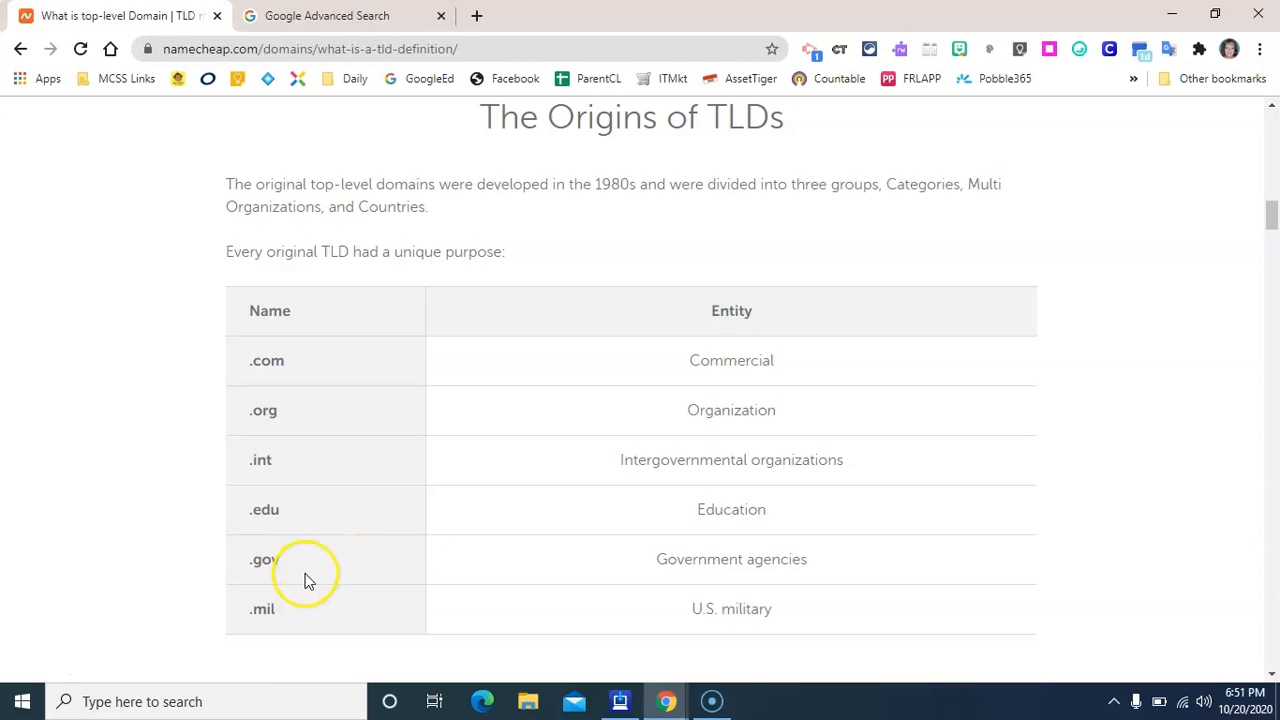
pyautogui.moveTo(290, 610)
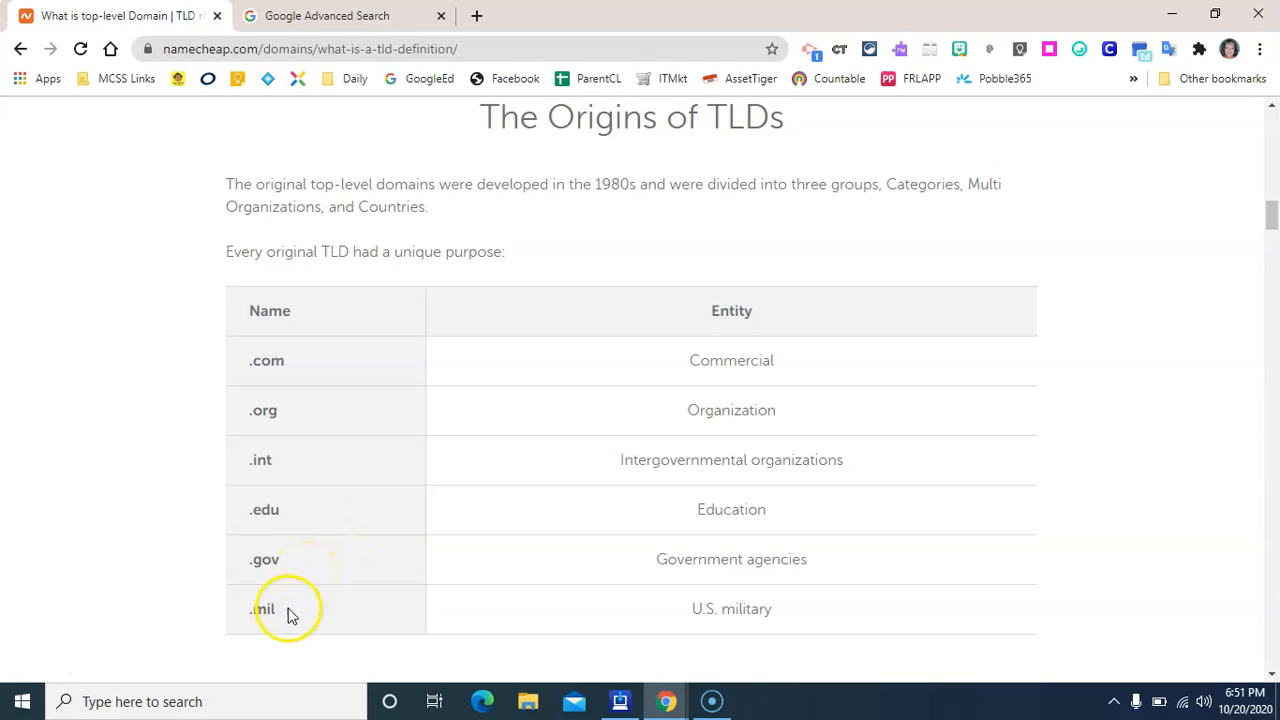
pyautogui.moveTo(292, 620)
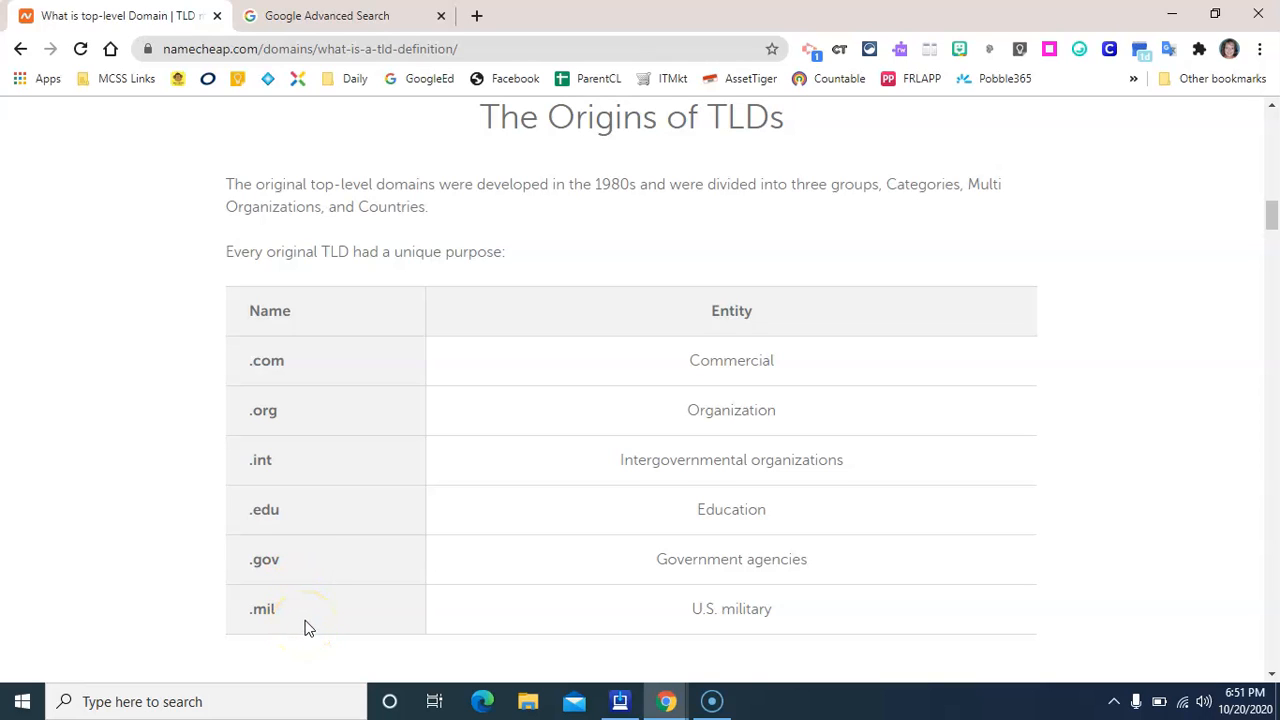
pyautogui.moveTo(312, 596)
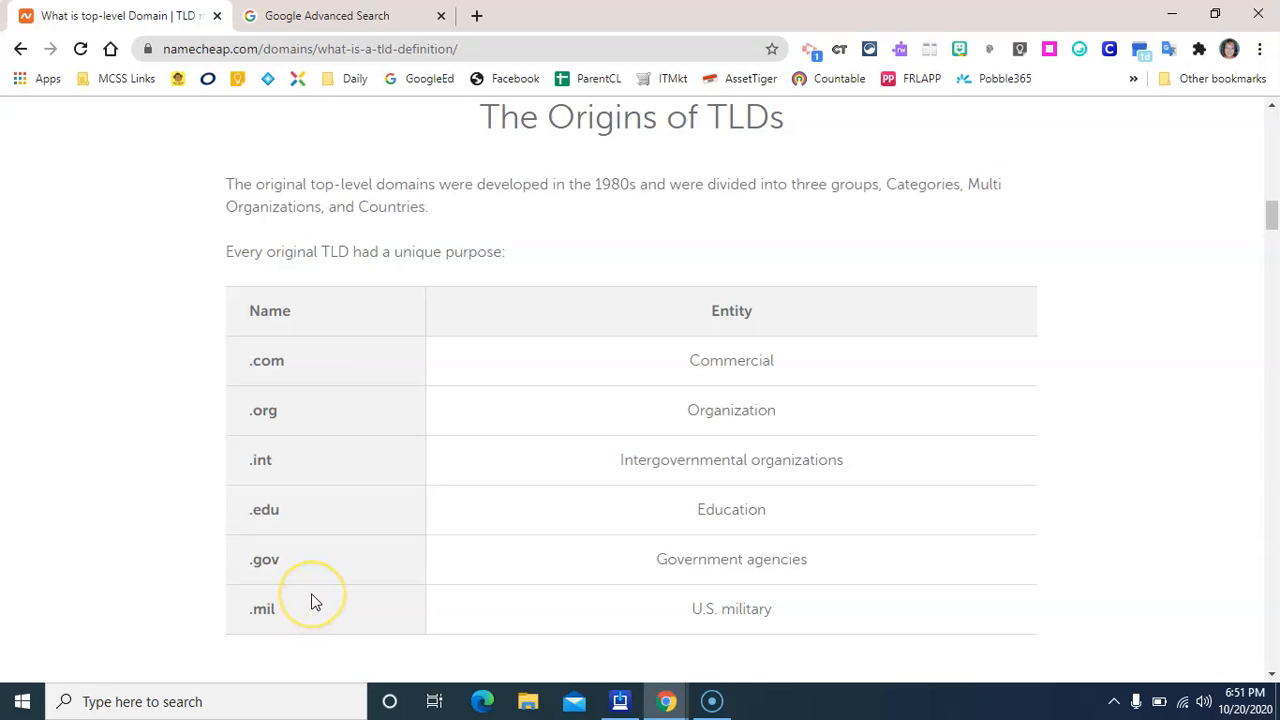
pyautogui.moveTo(316, 600)
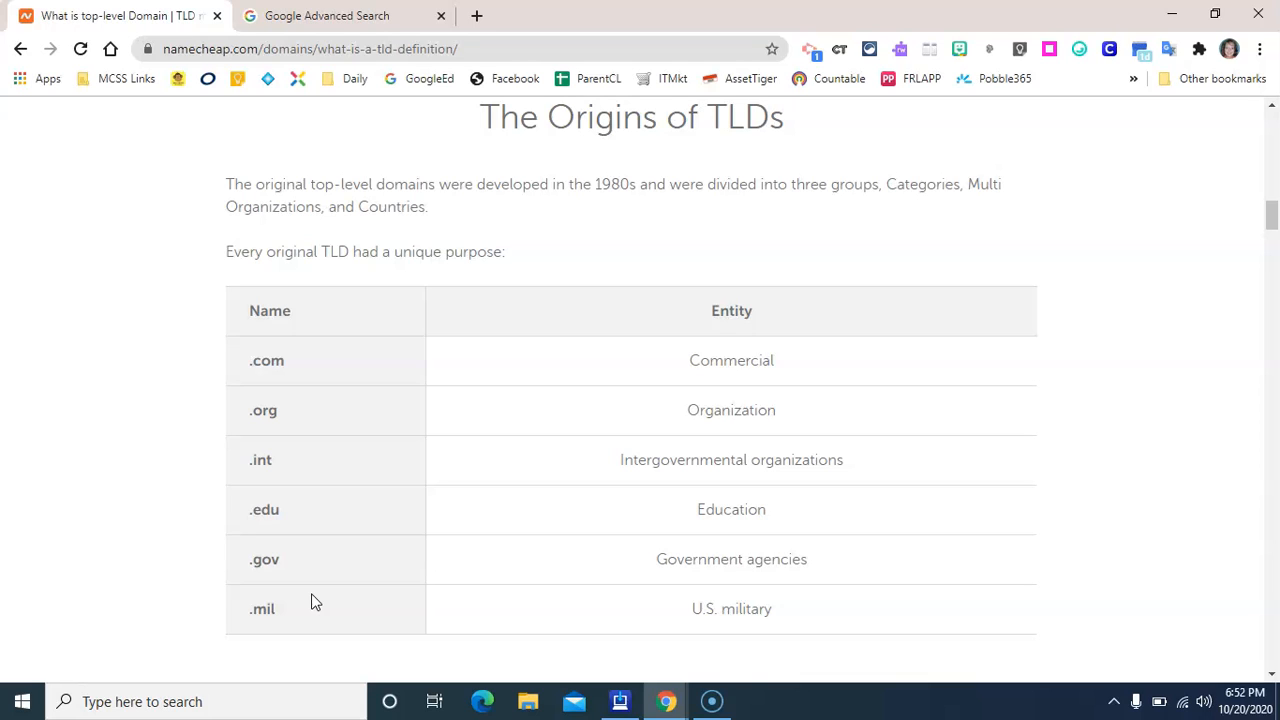
pyautogui.moveTo(284, 632)
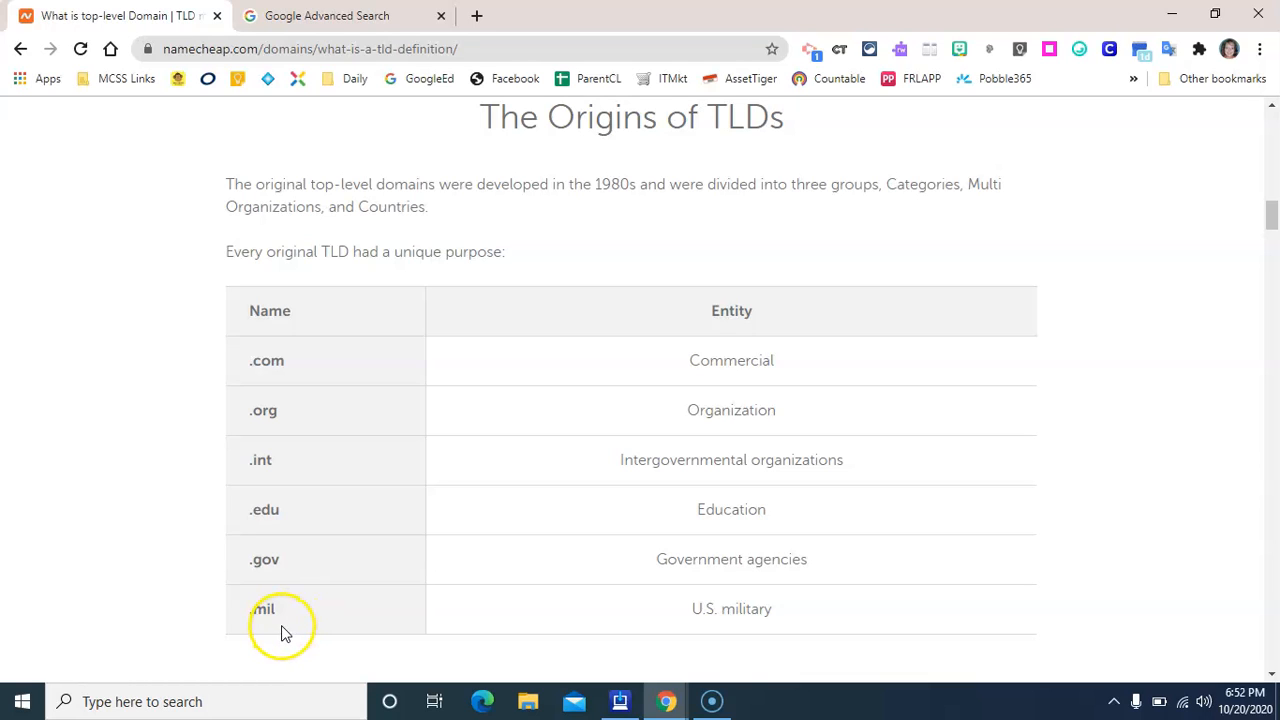
pyautogui.moveTo(316, 460)
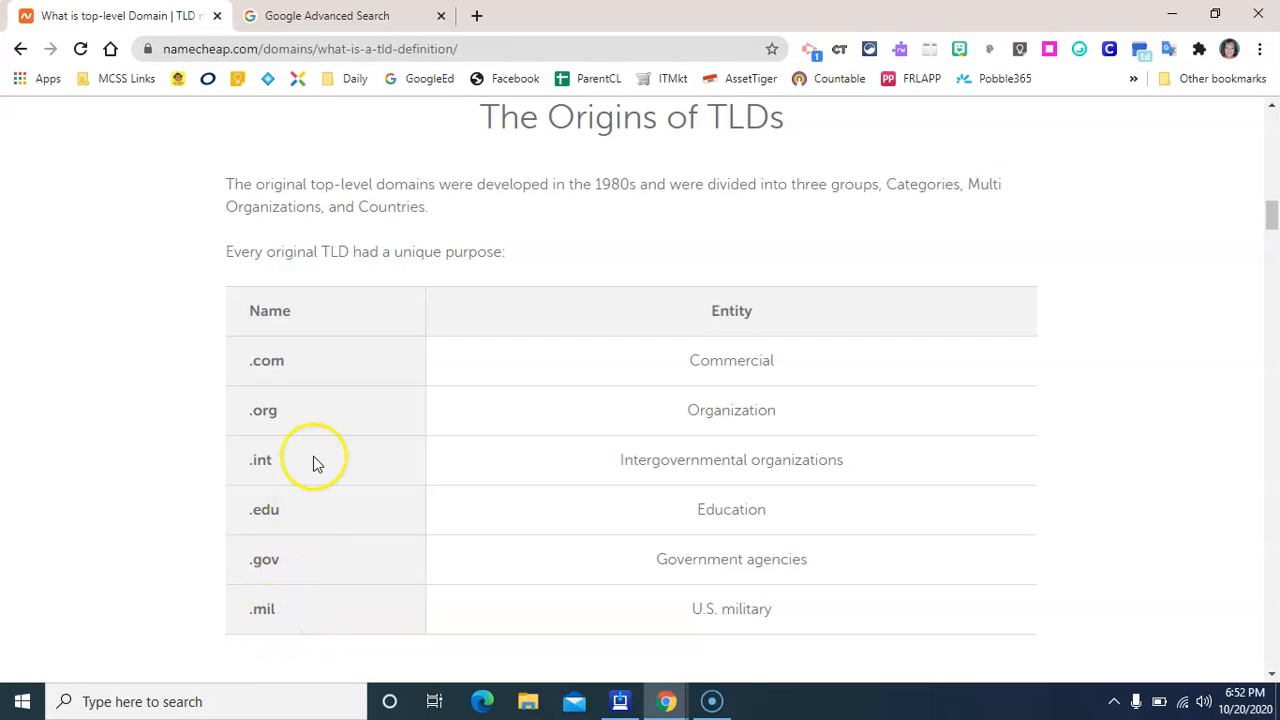
# Search Google Advanced Search for 'retail' in the 'all these words' field.
pyautogui.click(328, 16)
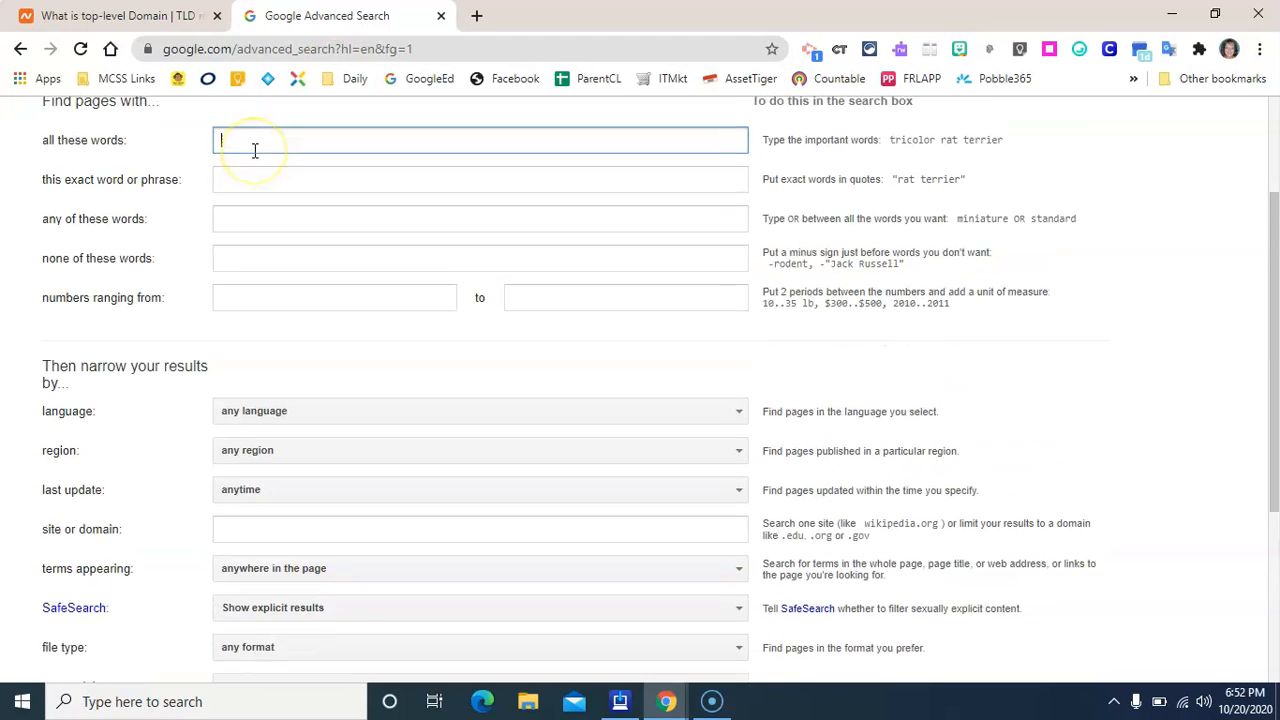
pyautogui.scroll(3)
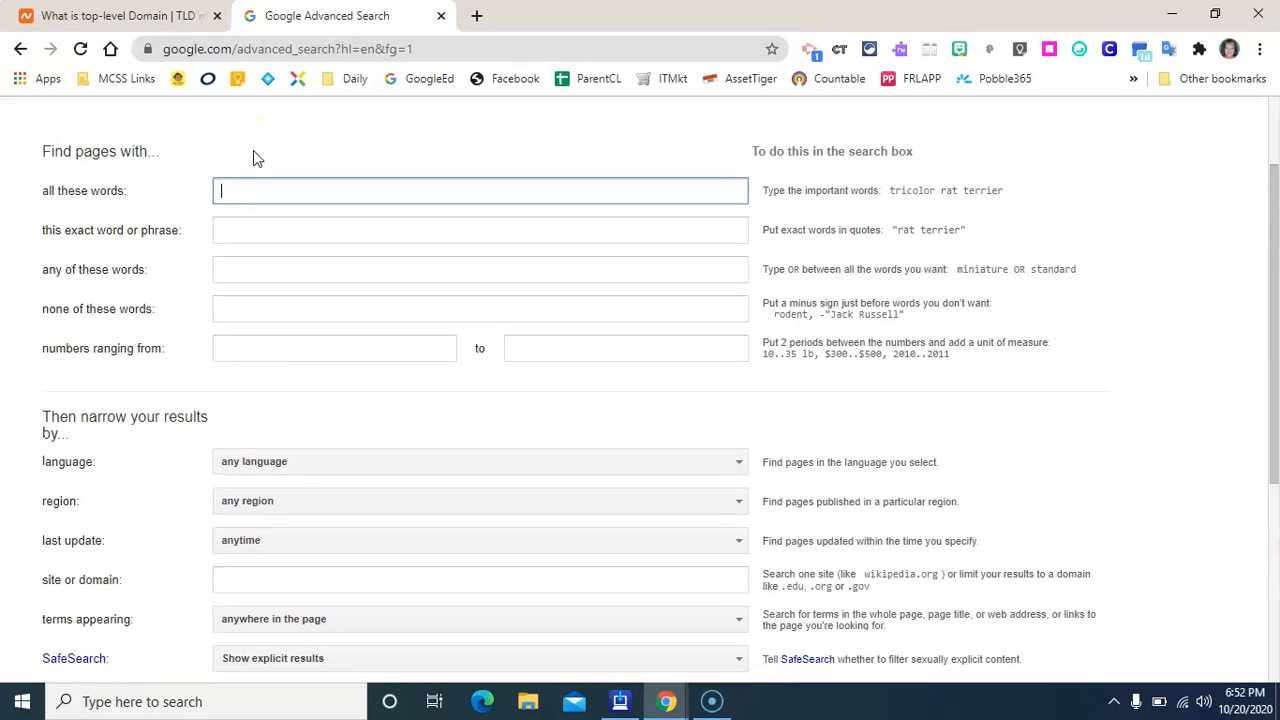
pyautogui.write('retail')
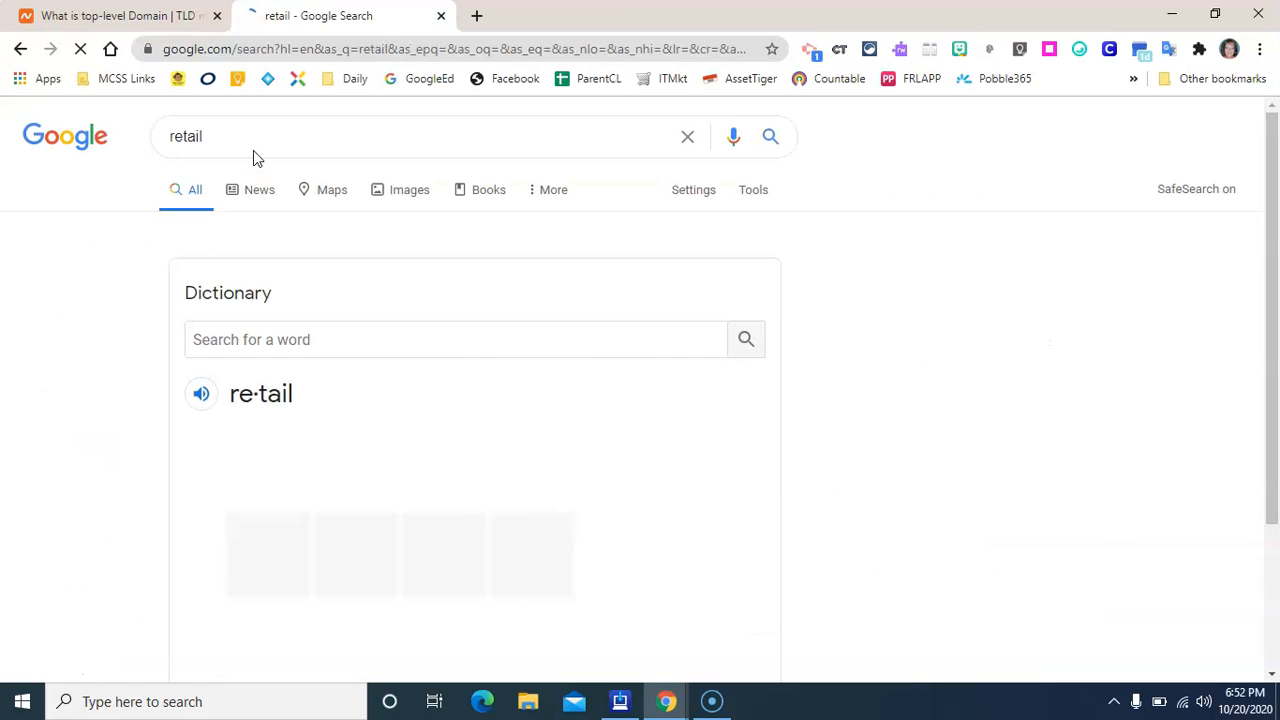
# Extend the query to 'retail sales' and browse down through the results.
pyautogui.click(400, 136)
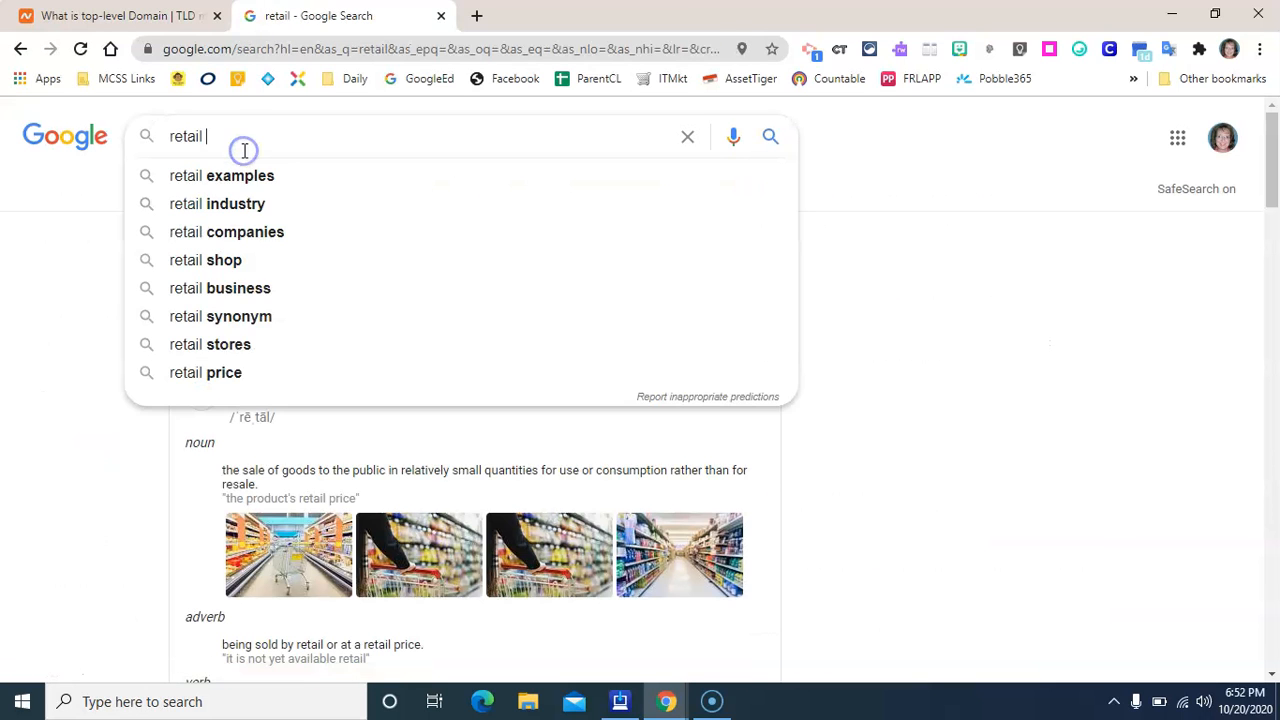
pyautogui.write('sales')
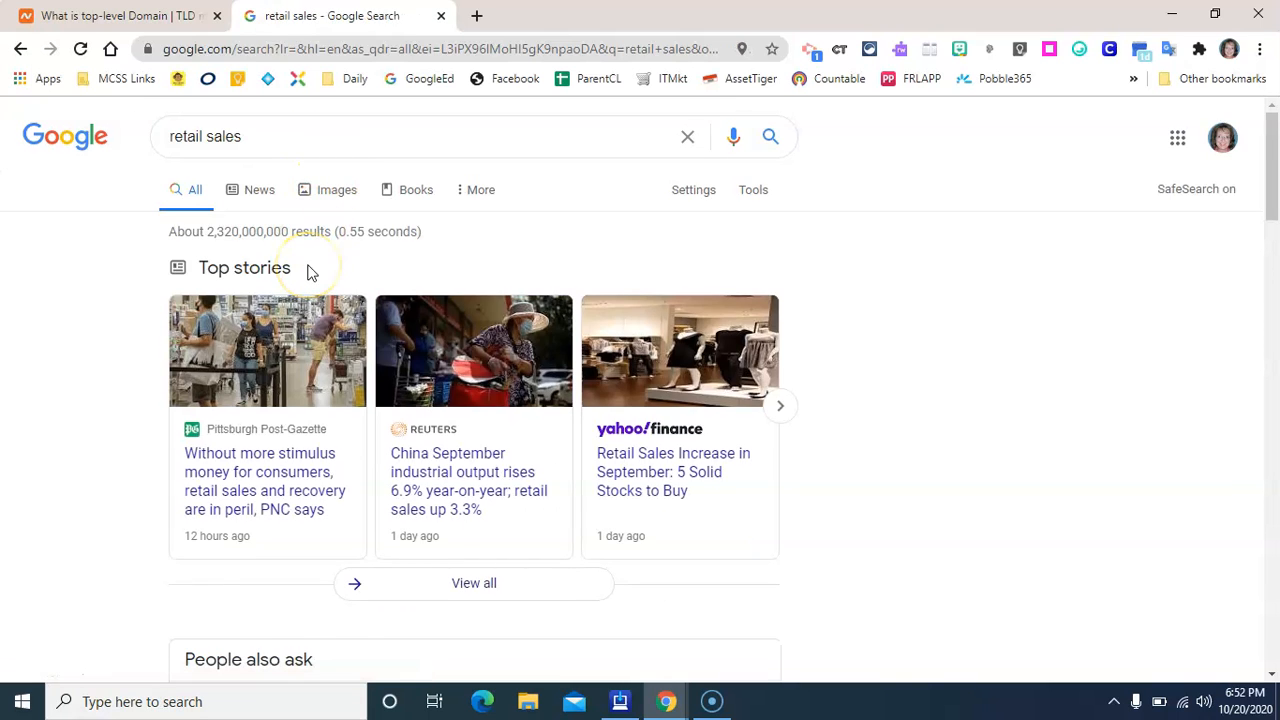
pyautogui.scroll(-3)
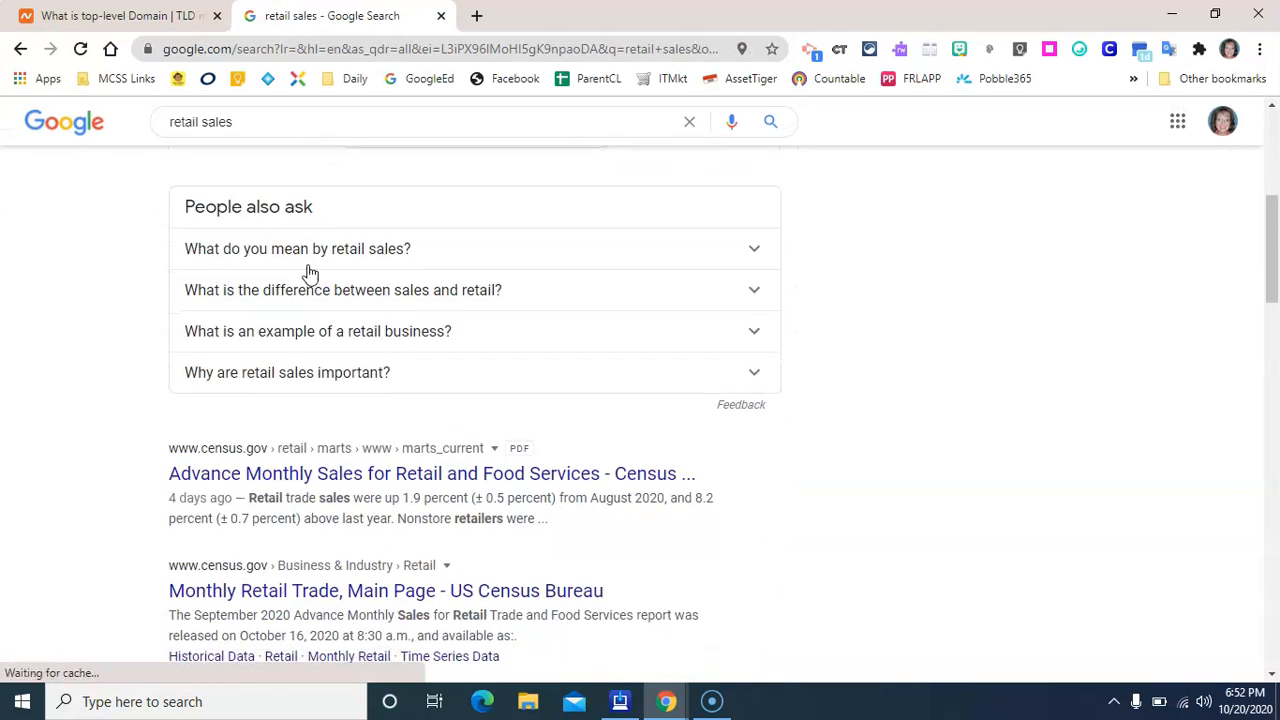
pyautogui.scroll(-3)
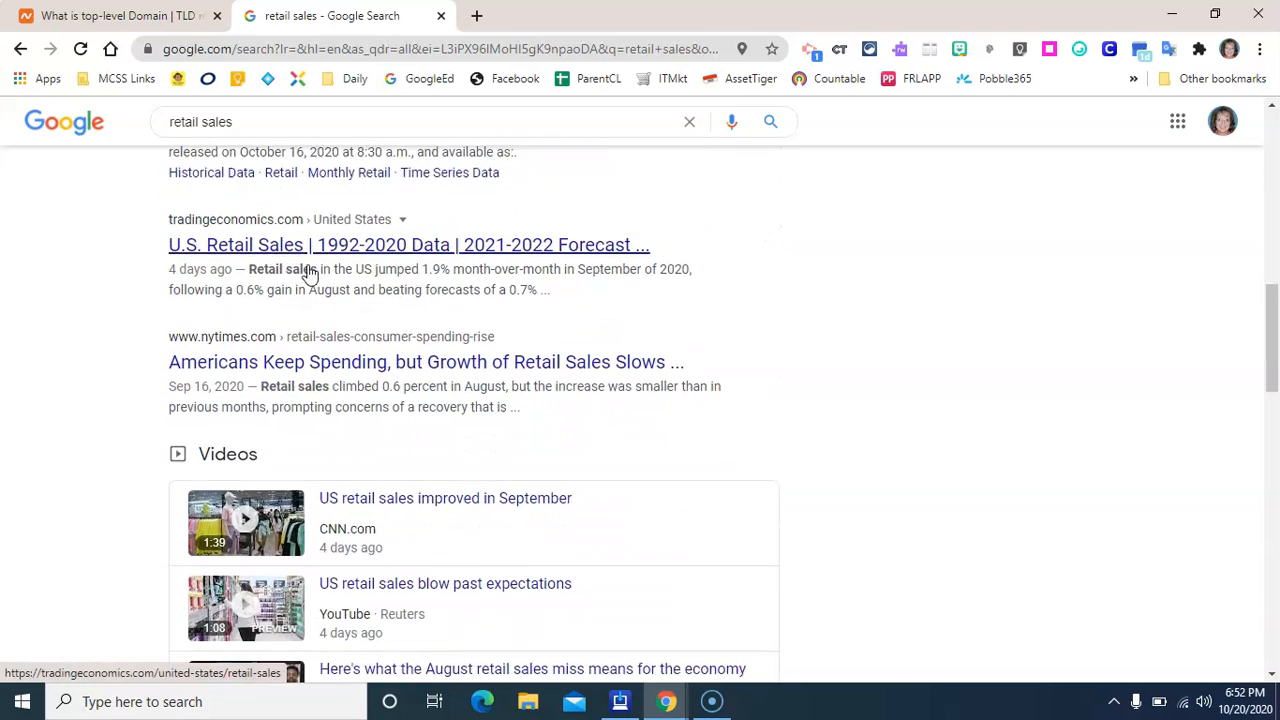
pyautogui.scroll(-3)
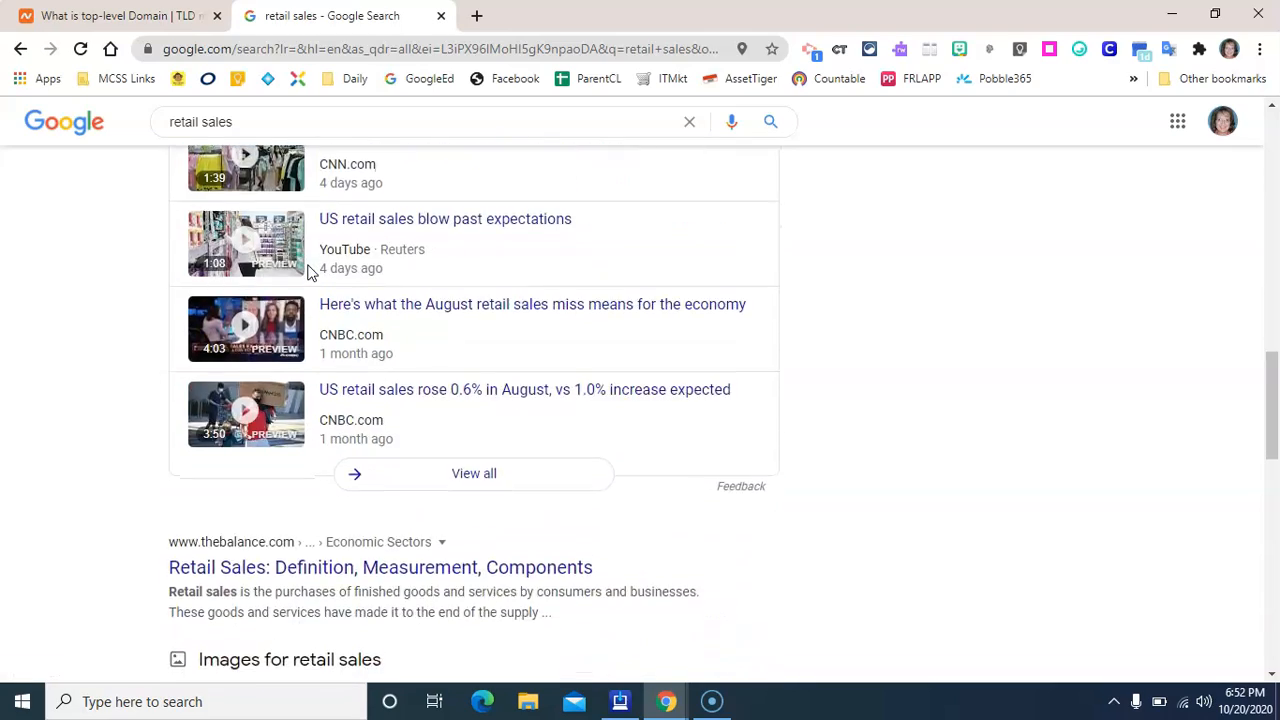
pyautogui.scroll(-3)
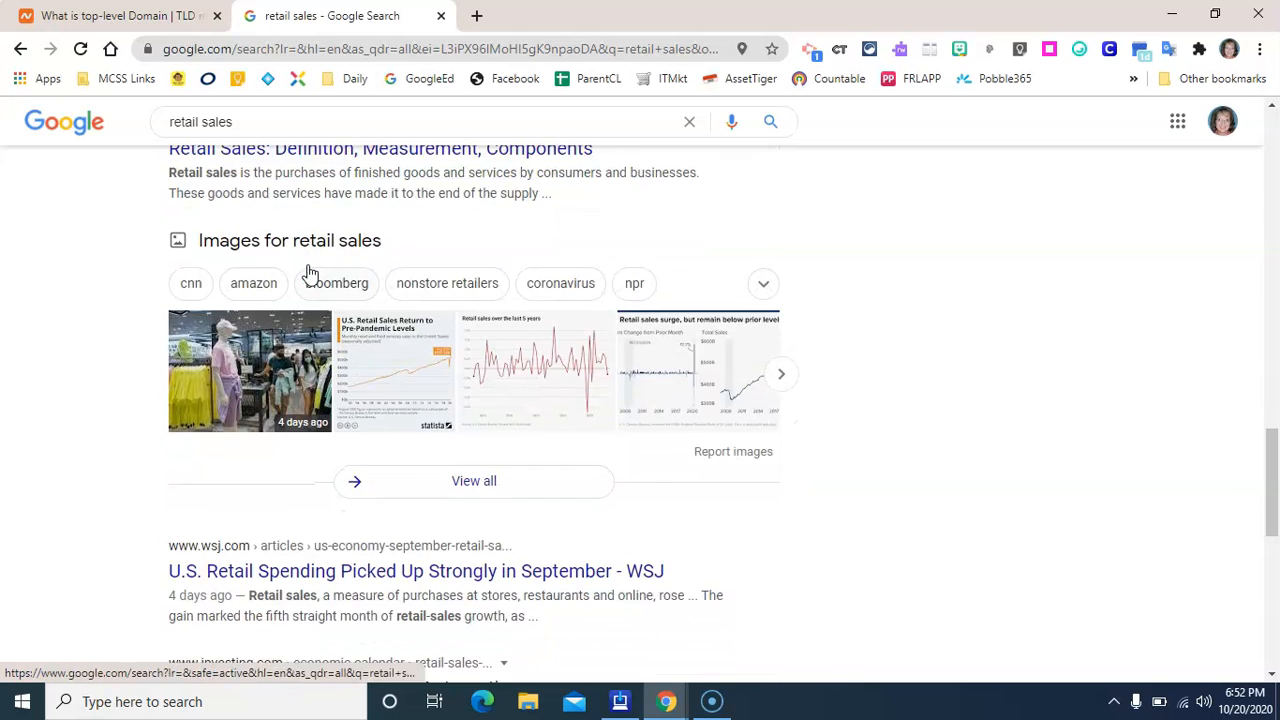
pyautogui.scroll(-3)
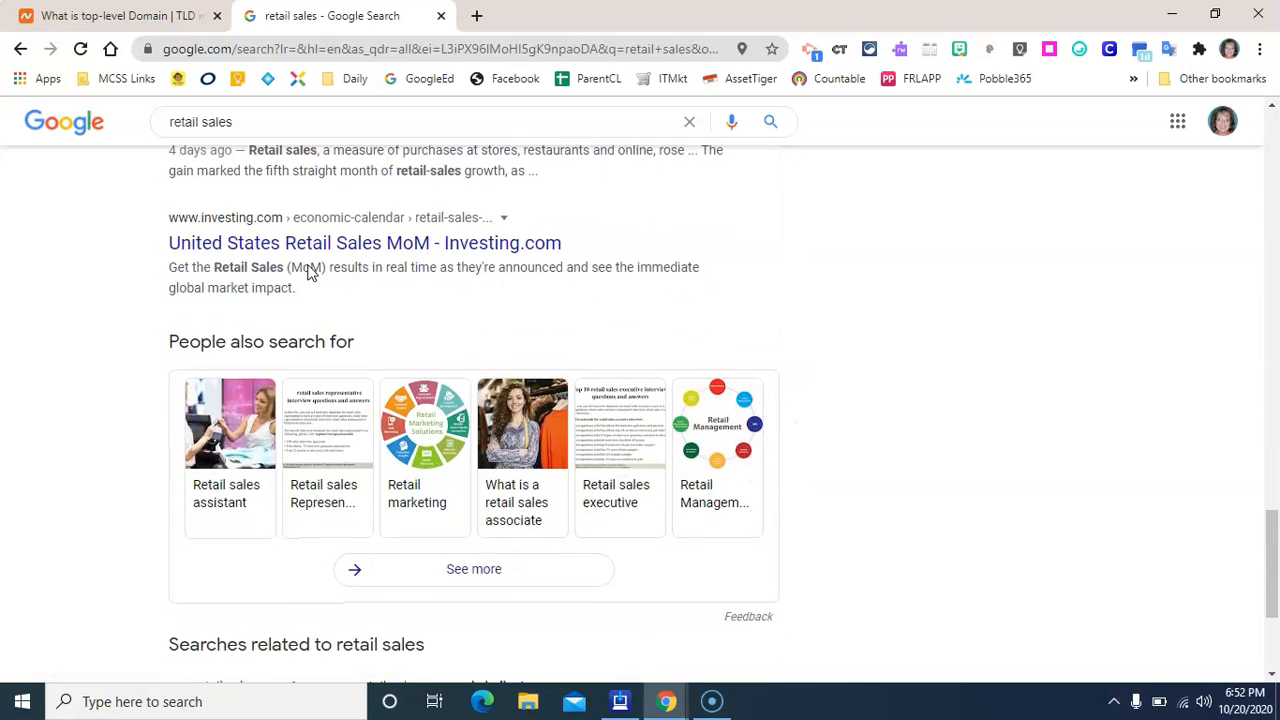
# Return to the top of the results and reopen the Advanced Search form.
pyautogui.scroll(3)
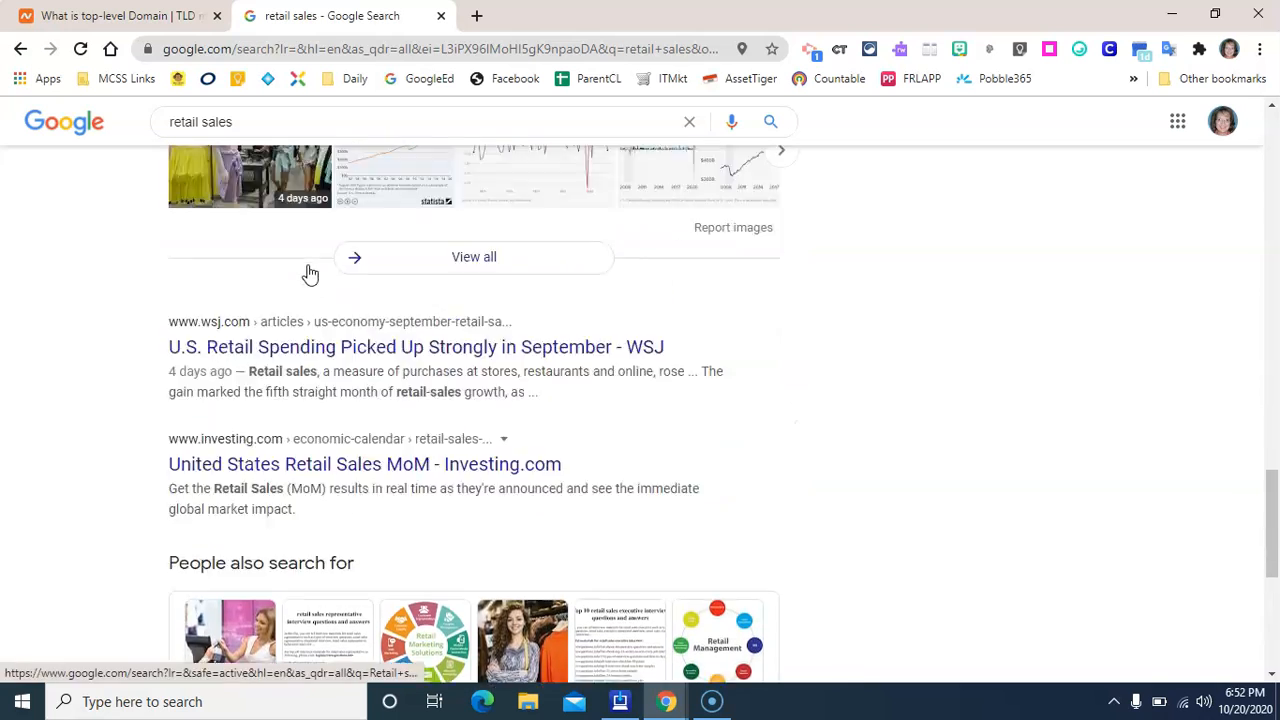
pyautogui.scroll(-3)
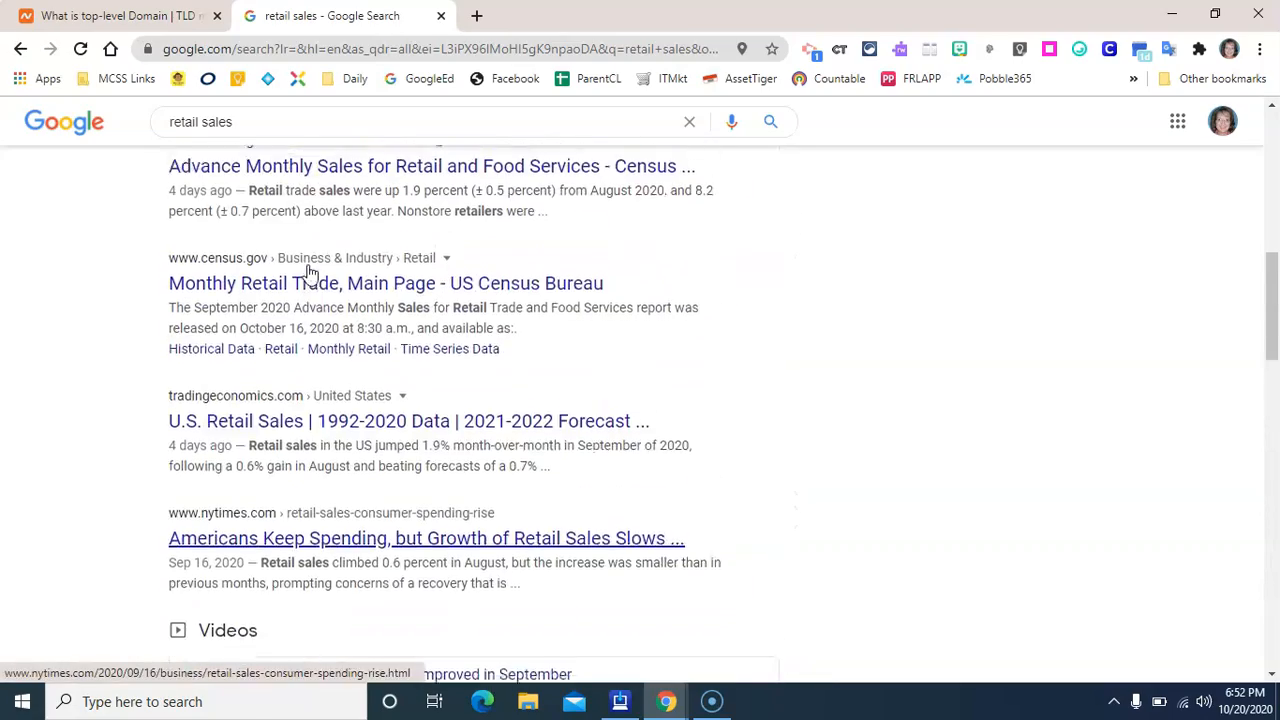
pyautogui.scroll(-3)
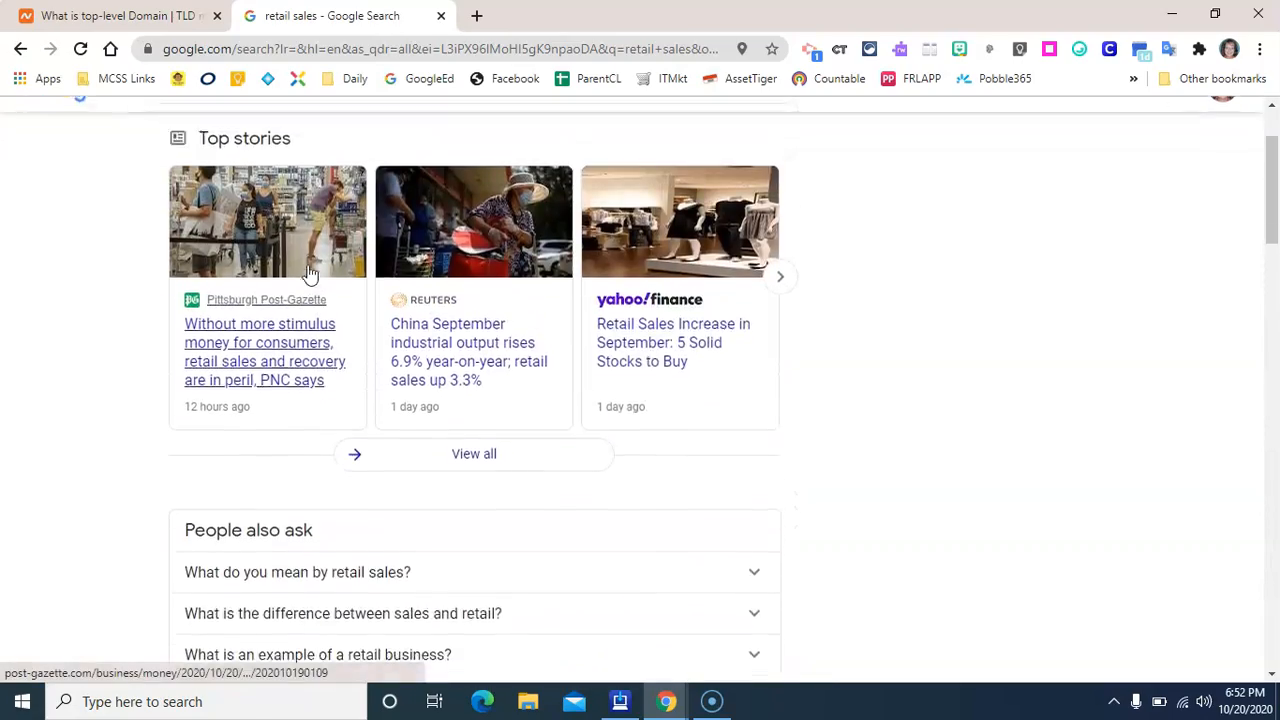
pyautogui.scroll(3)
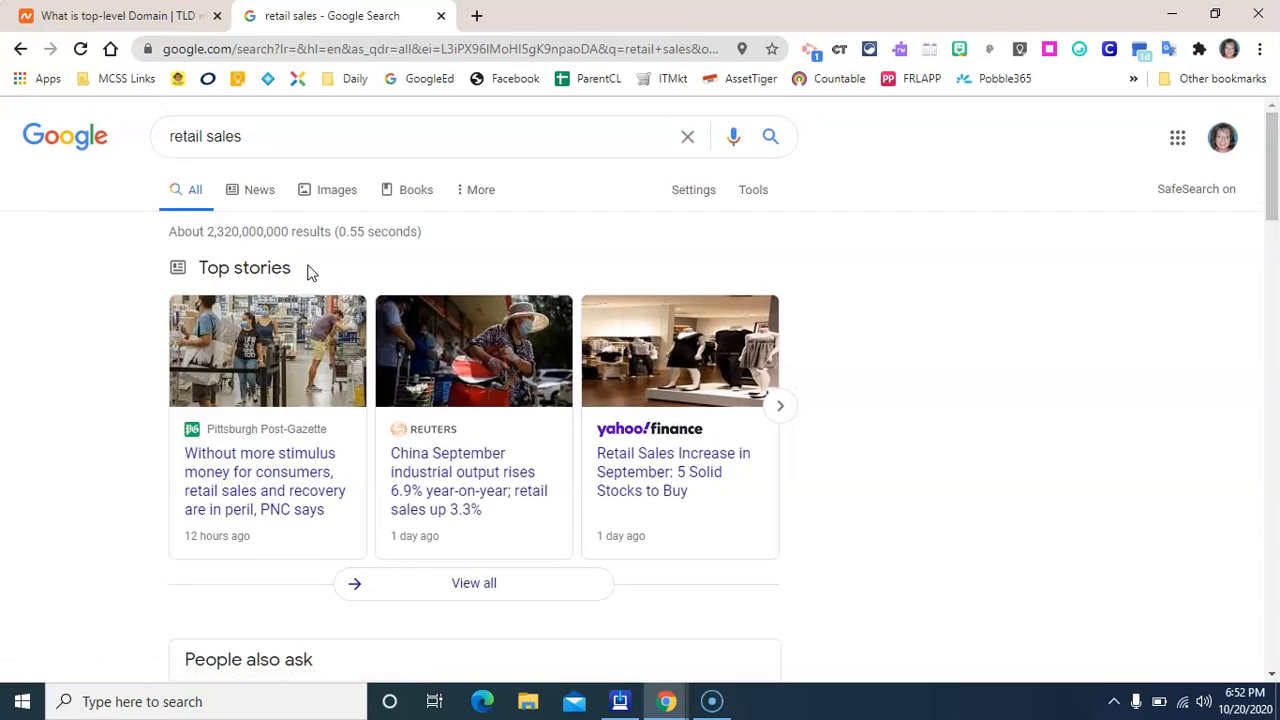
pyautogui.moveTo(576, 276)
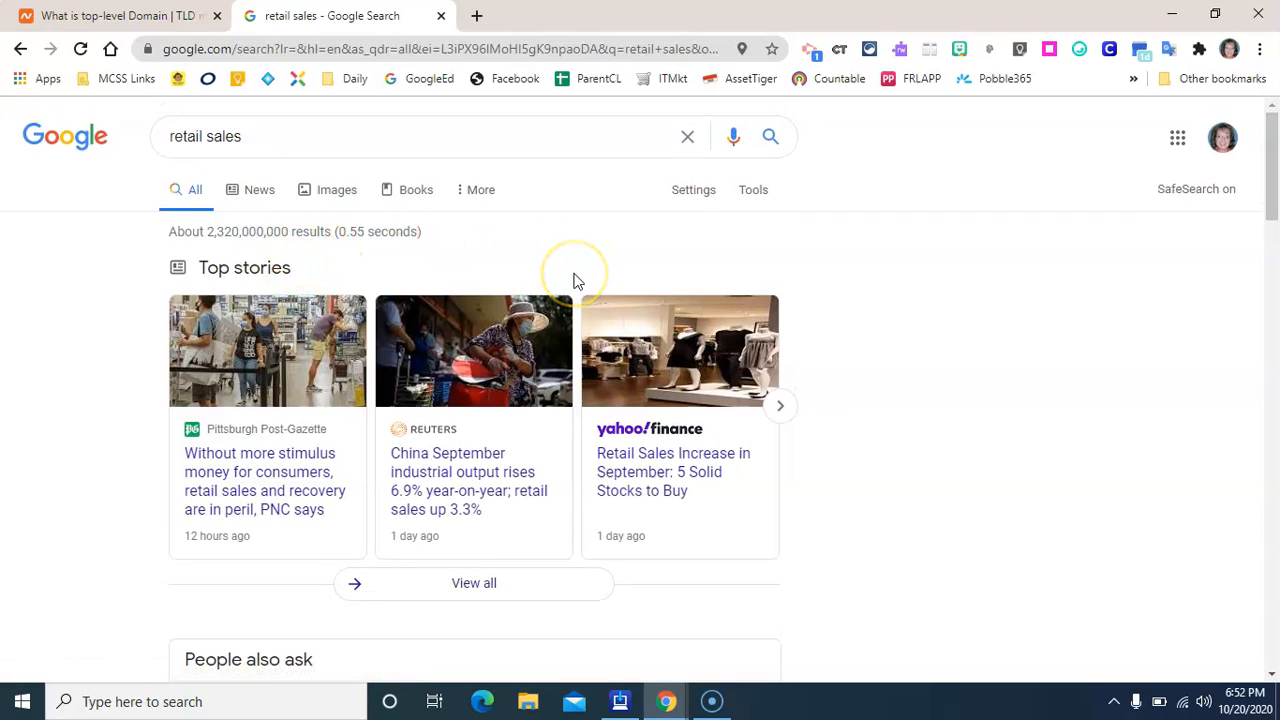
pyautogui.click(692, 188)
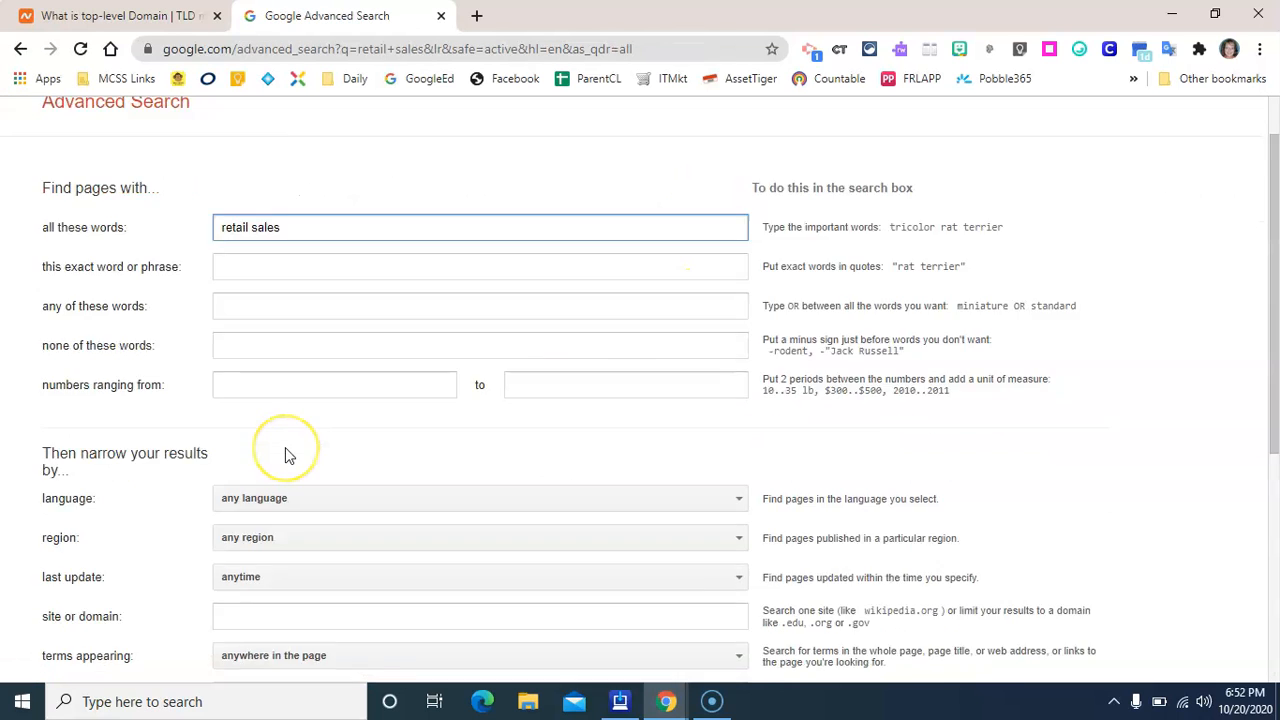
# Limit the 'retail sales' search to the .gov domain and run it.
pyautogui.scroll(-3)
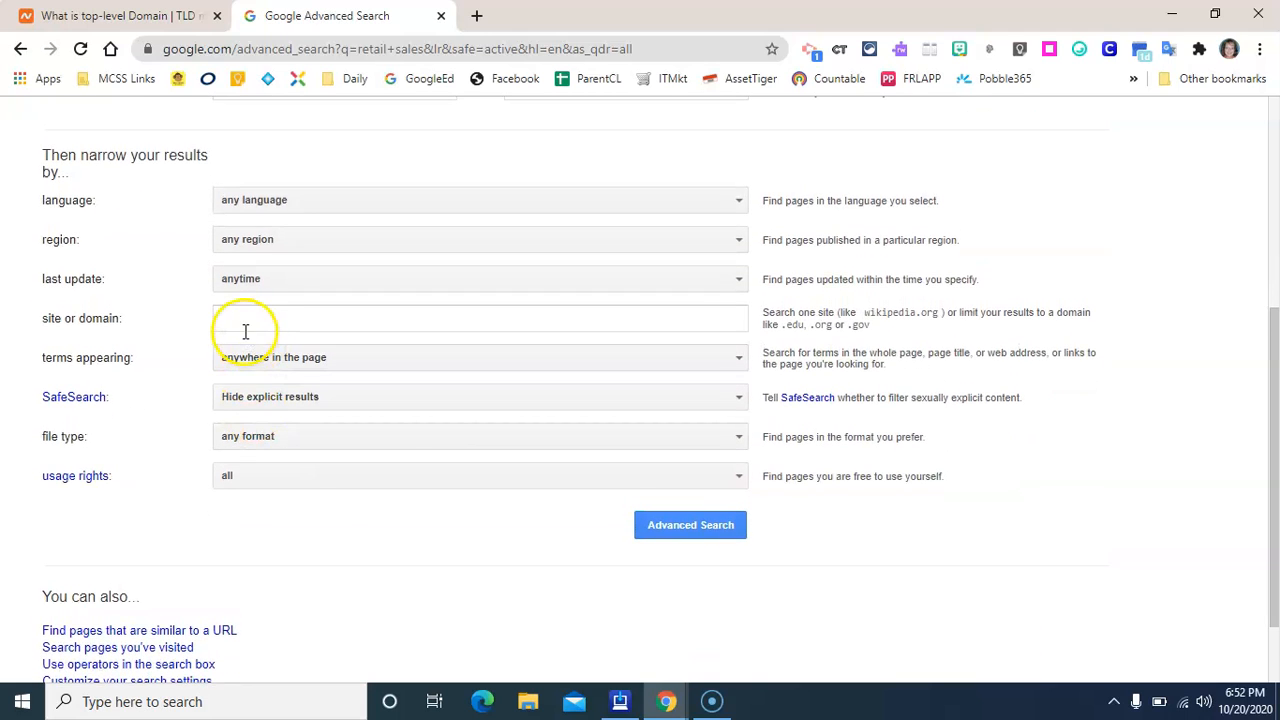
pyautogui.write('.go')
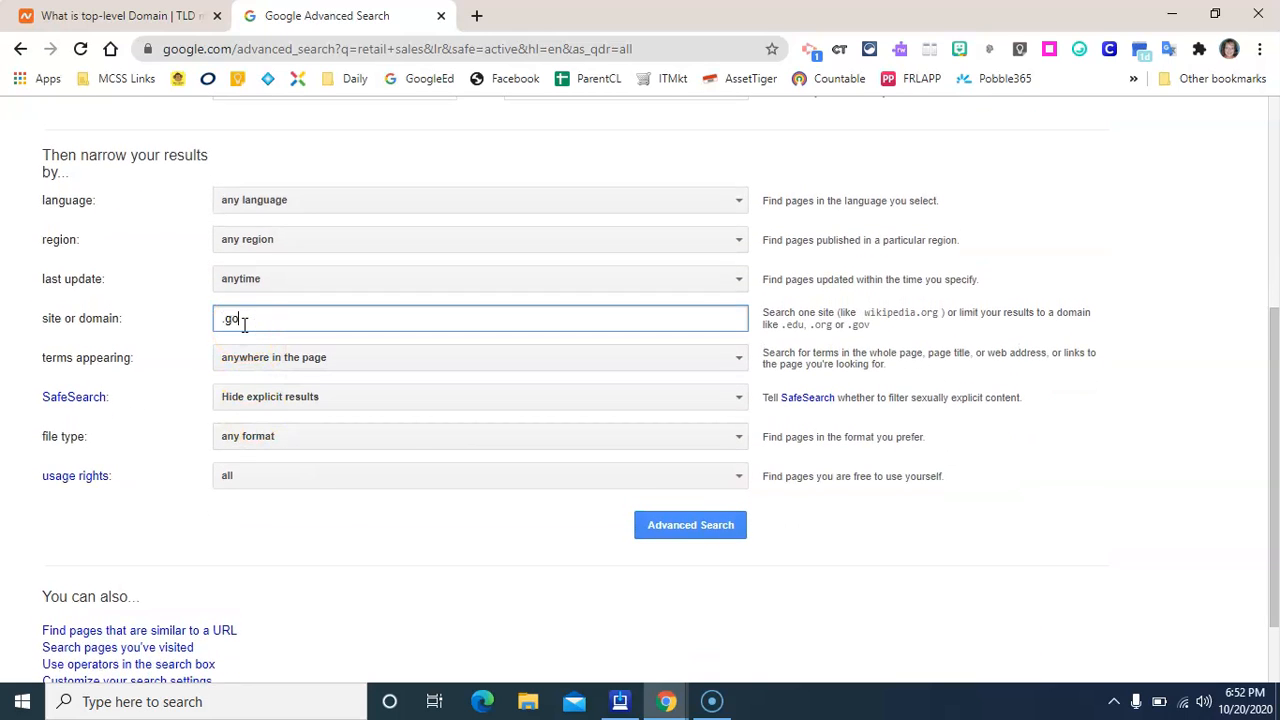
pyautogui.click(690, 524)
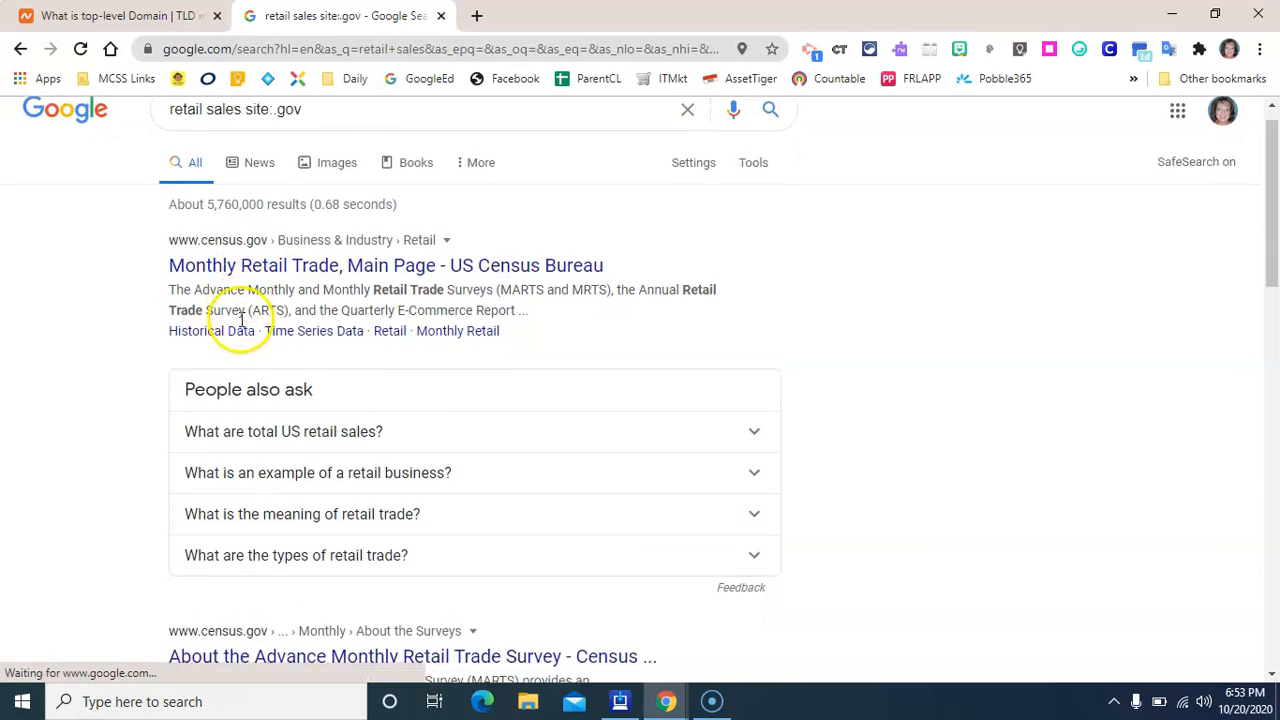
# Review the site:.gov retail sales results led by Census Bureau pages.
pyautogui.scroll(-3)
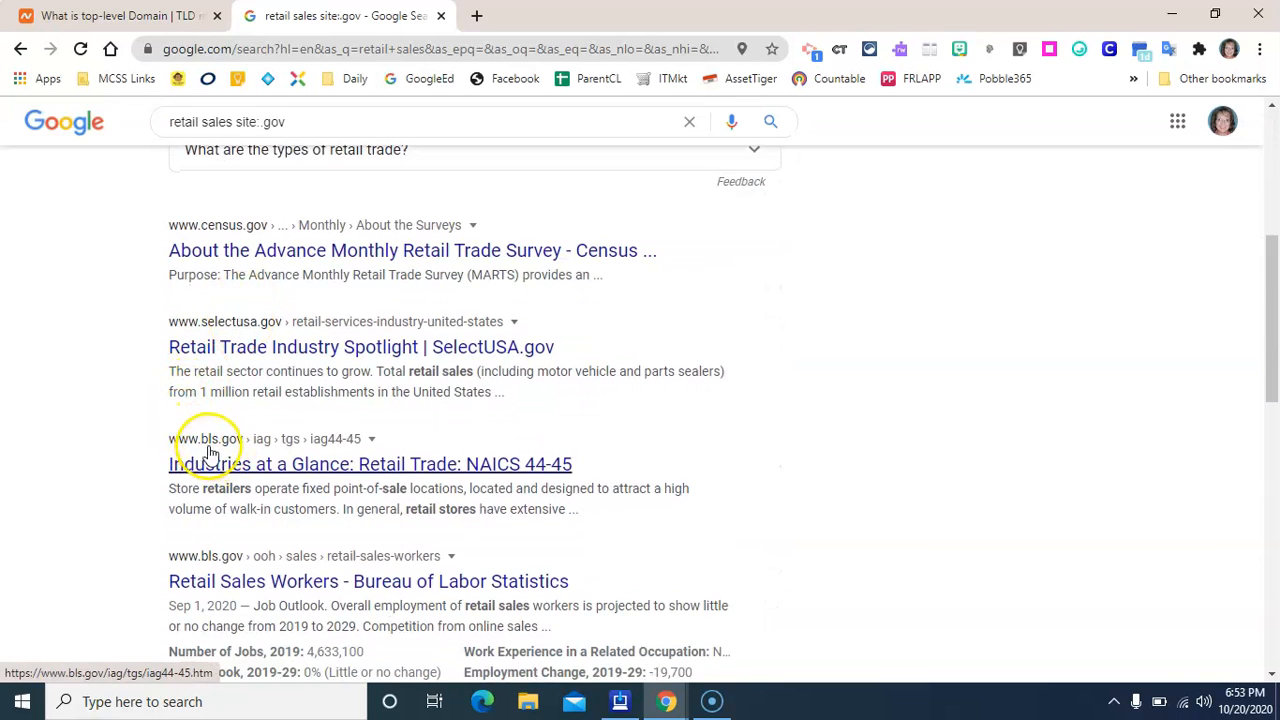
pyautogui.scroll(-3)
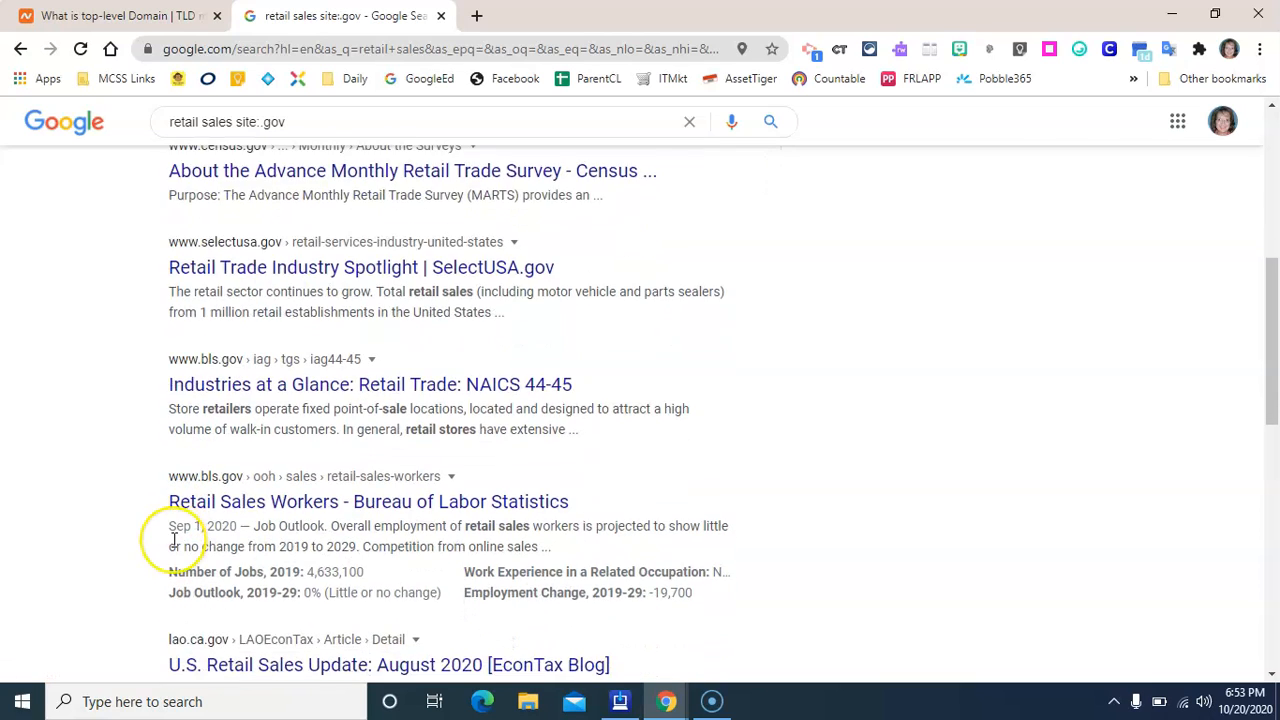
pyautogui.scroll(-3)
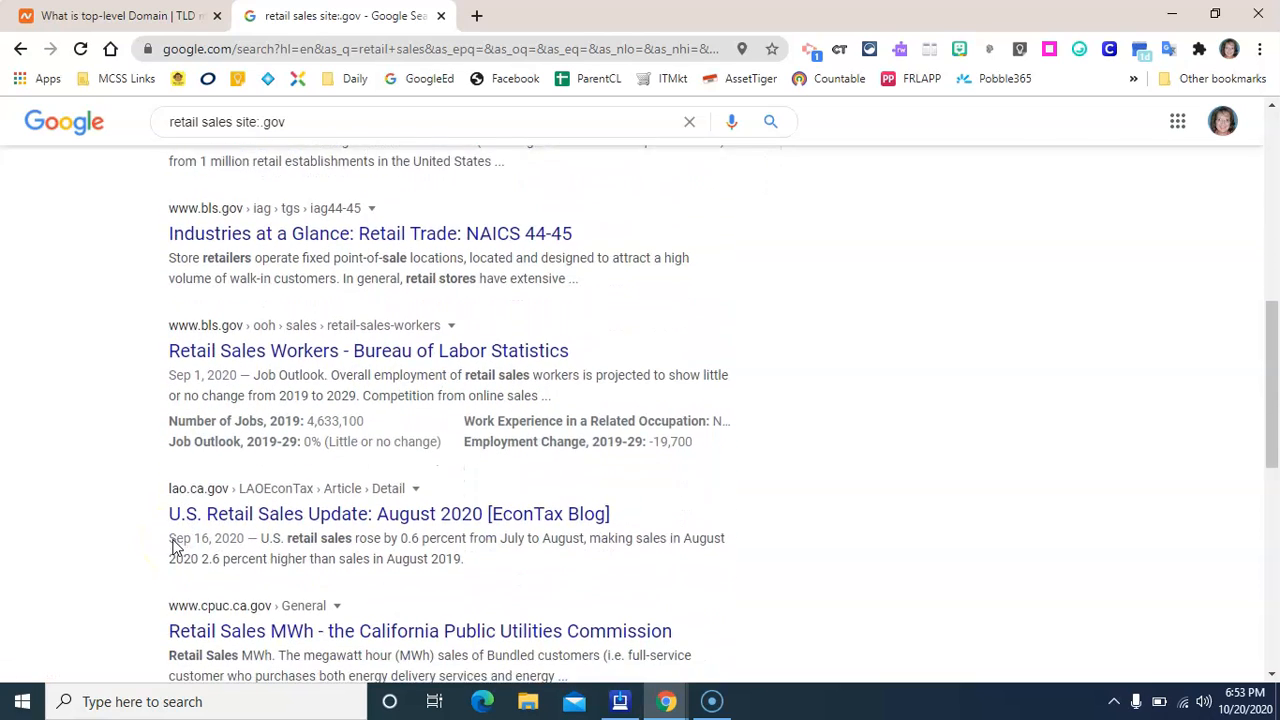
pyautogui.scroll(3)
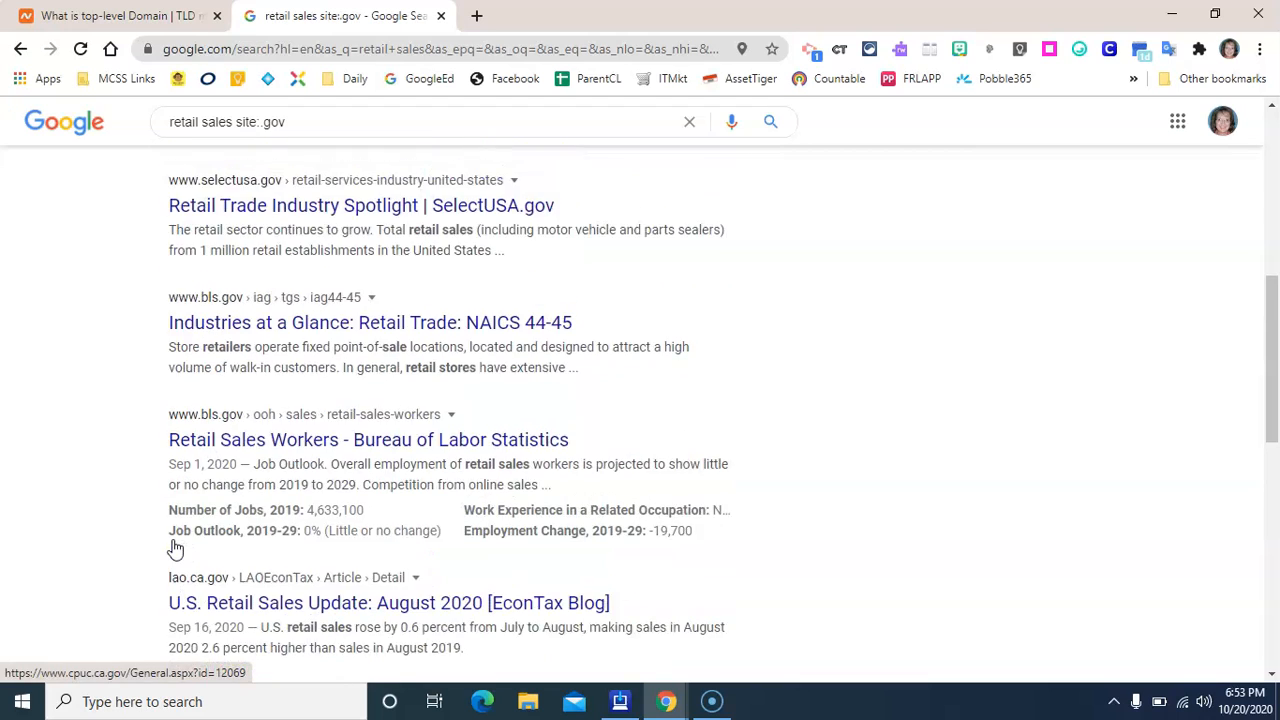
pyautogui.scroll(3)
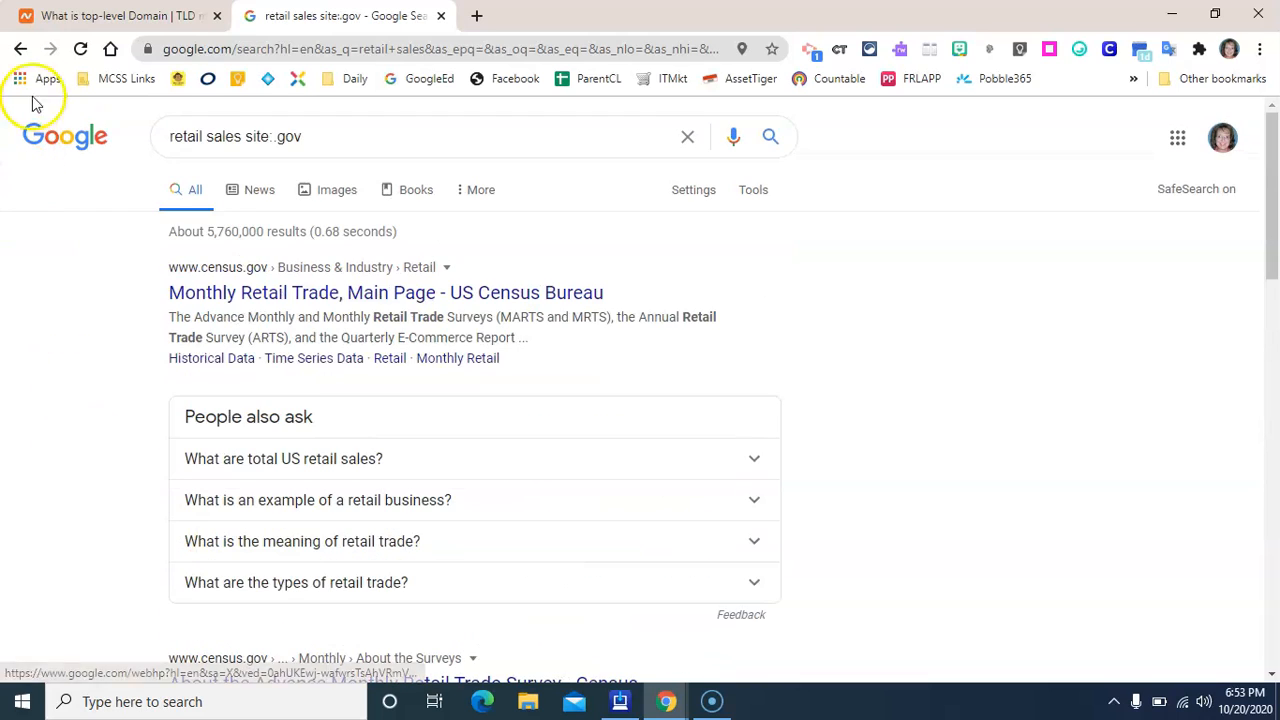
pyautogui.moveTo(116, 252)
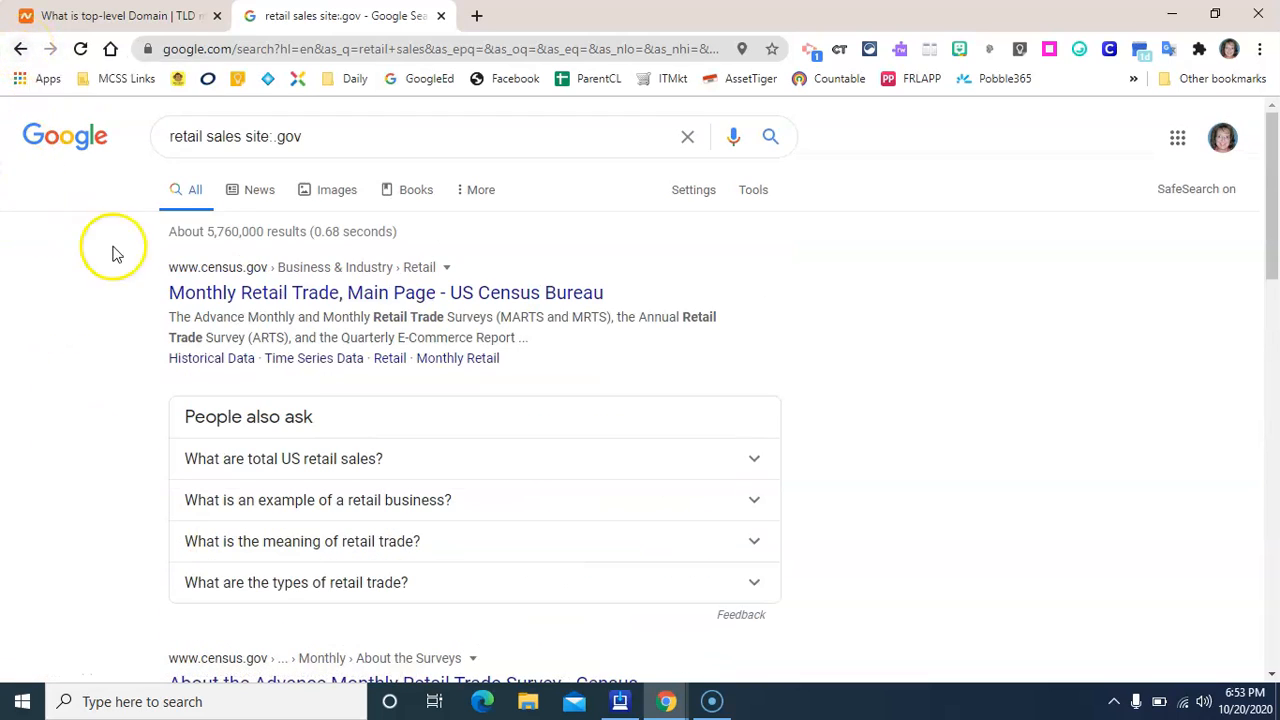
pyautogui.moveTo(232, 284)
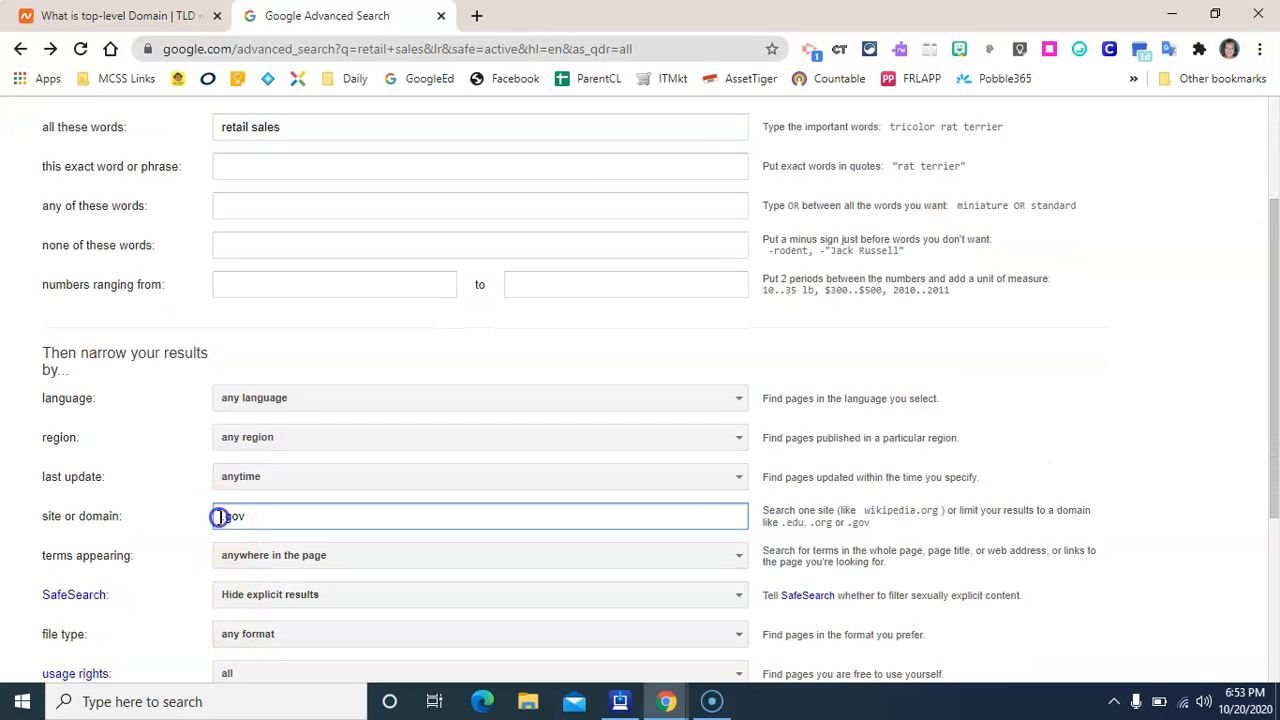
# Narrow the site field to census.gov and rerun the retail sales search.
pyautogui.write('census')
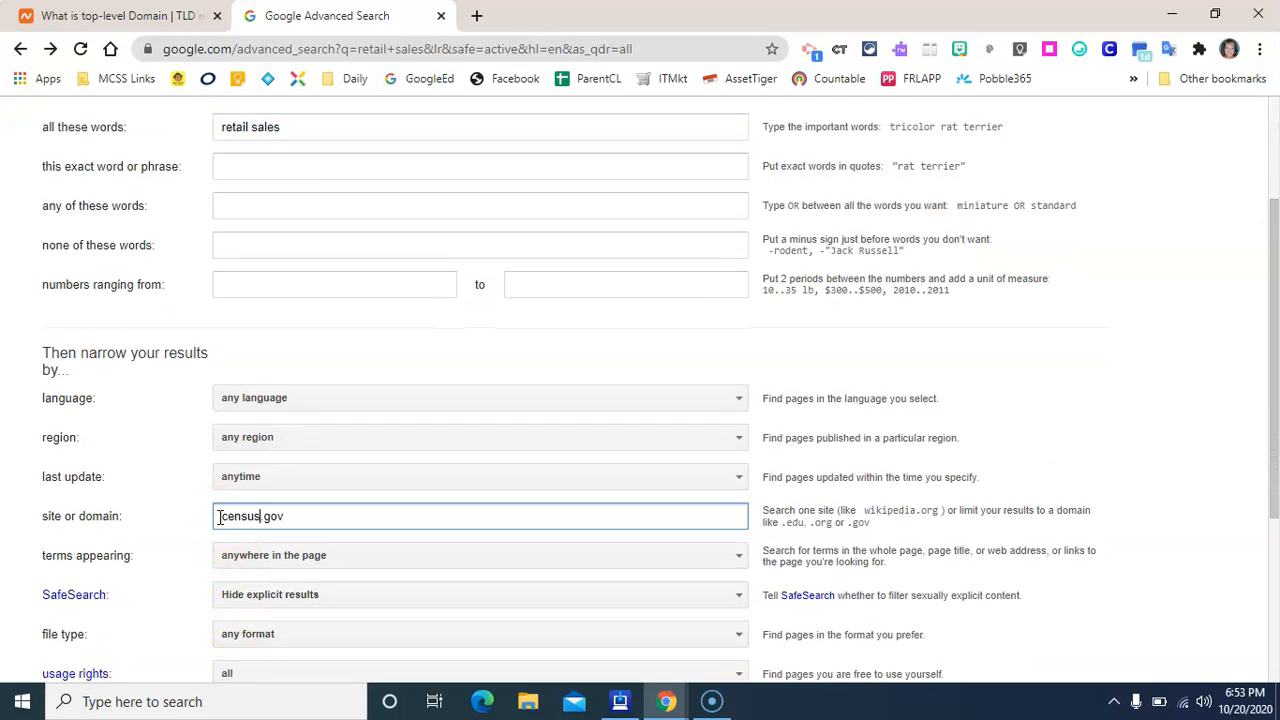
pyautogui.press('Return')
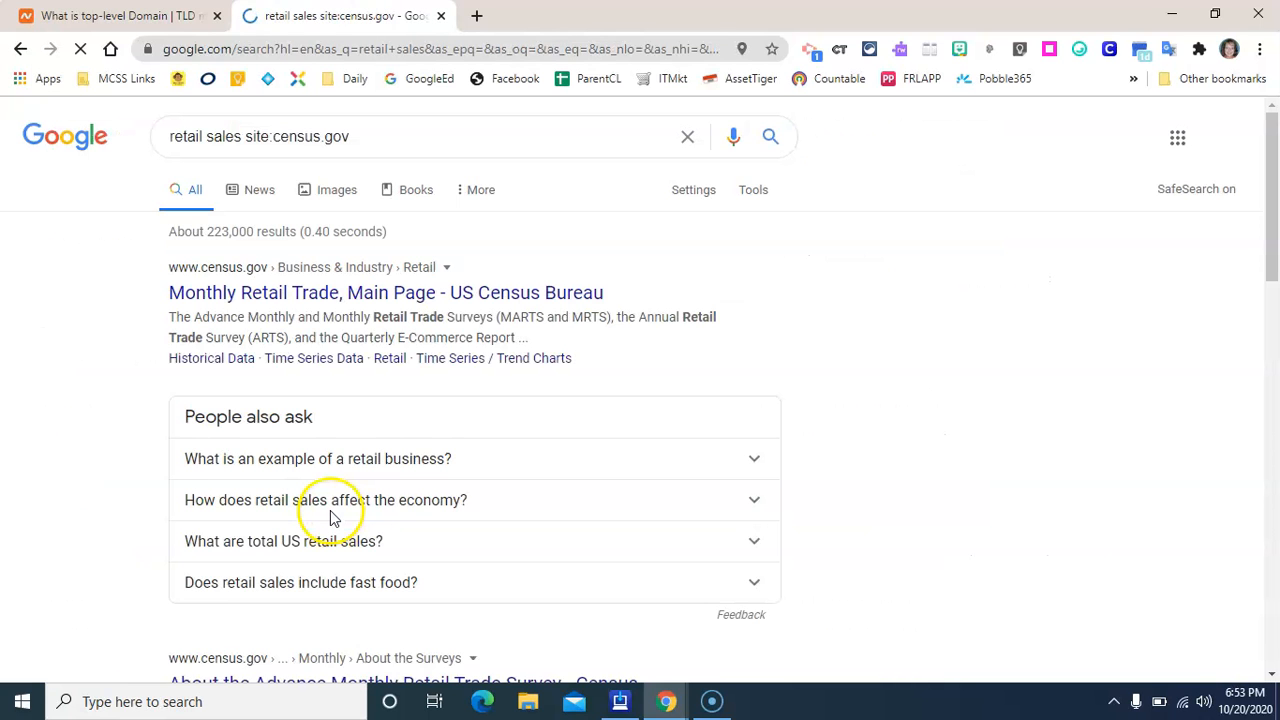
# Browse through the census.gov retail sales results.
pyautogui.scroll(-3)
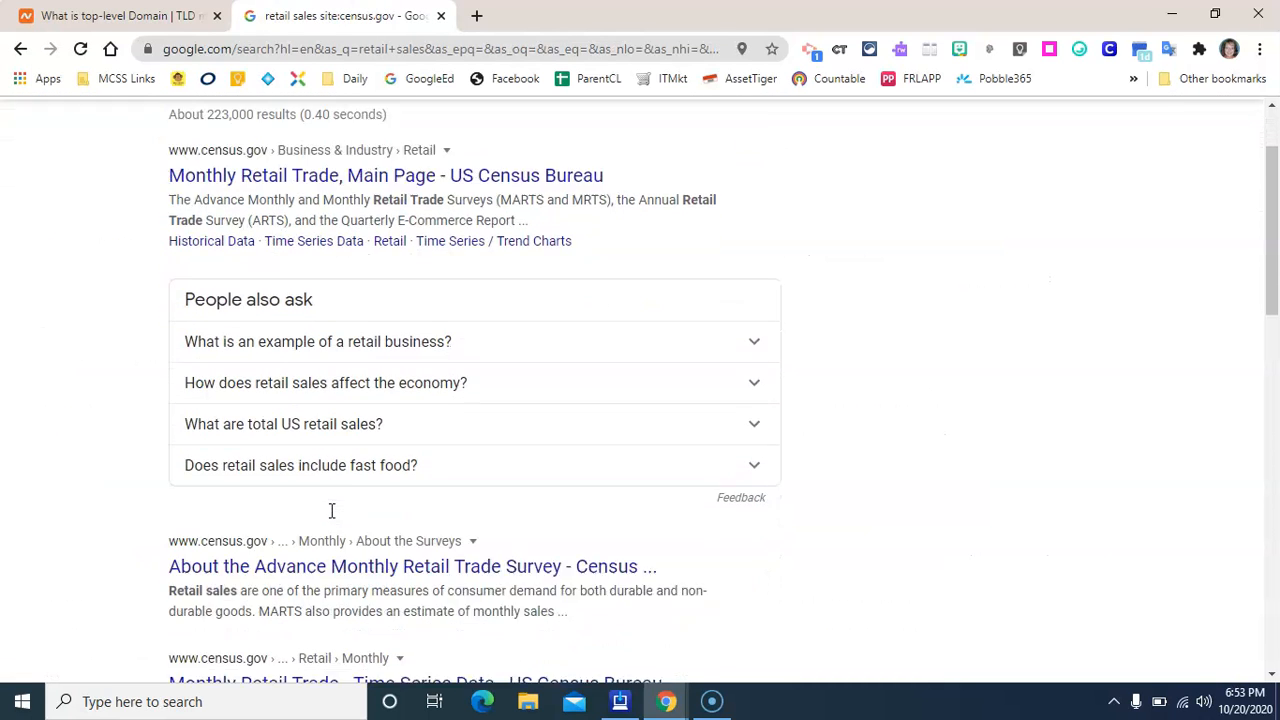
pyautogui.scroll(-3)
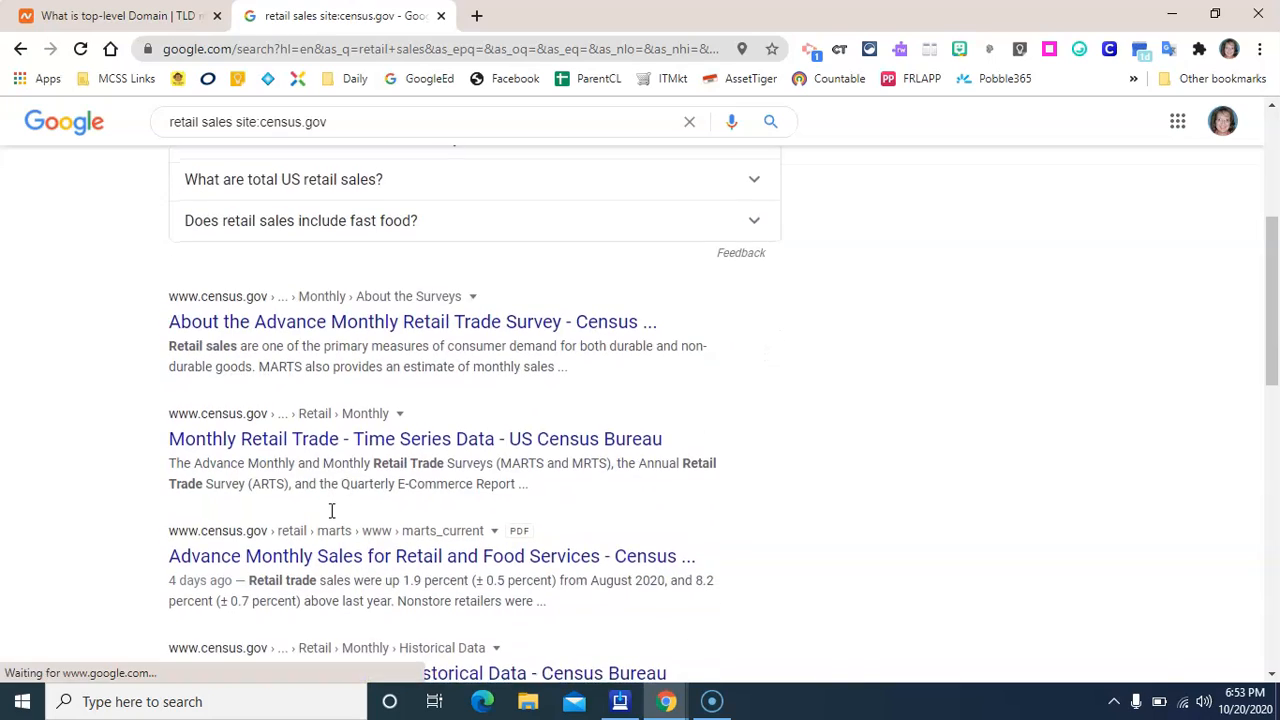
pyautogui.scroll(-3)
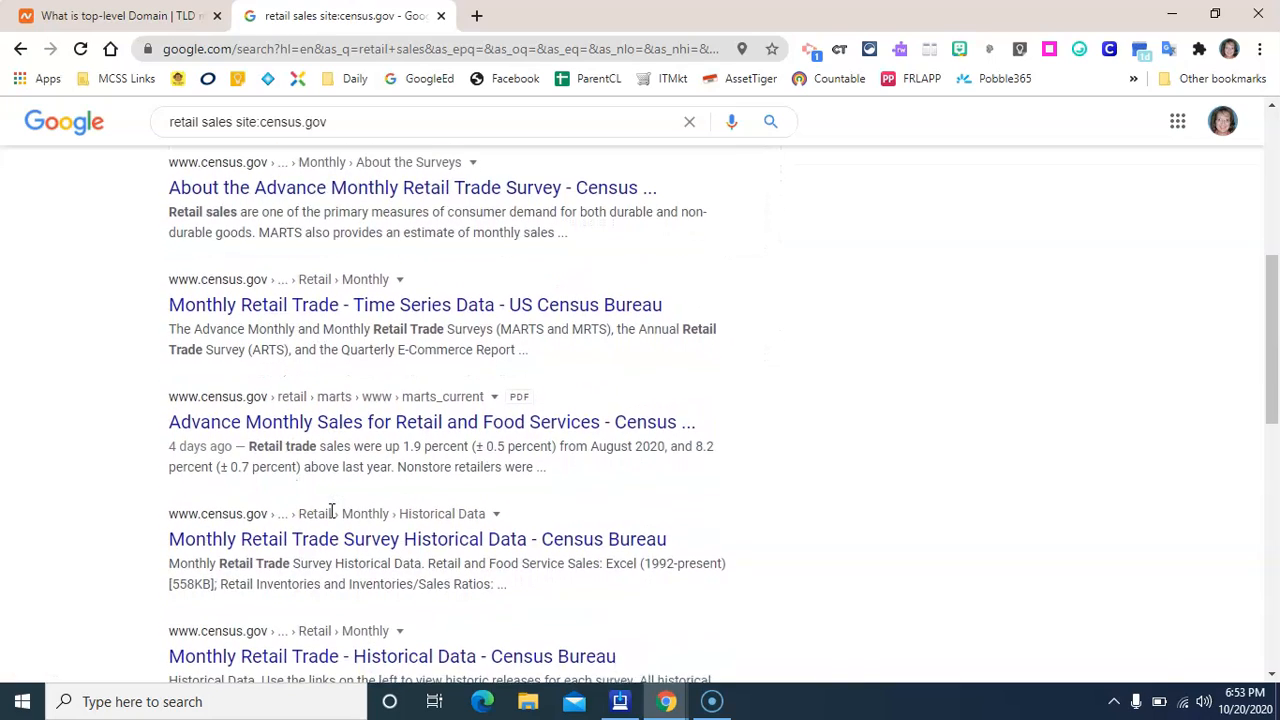
pyautogui.scroll(-3)
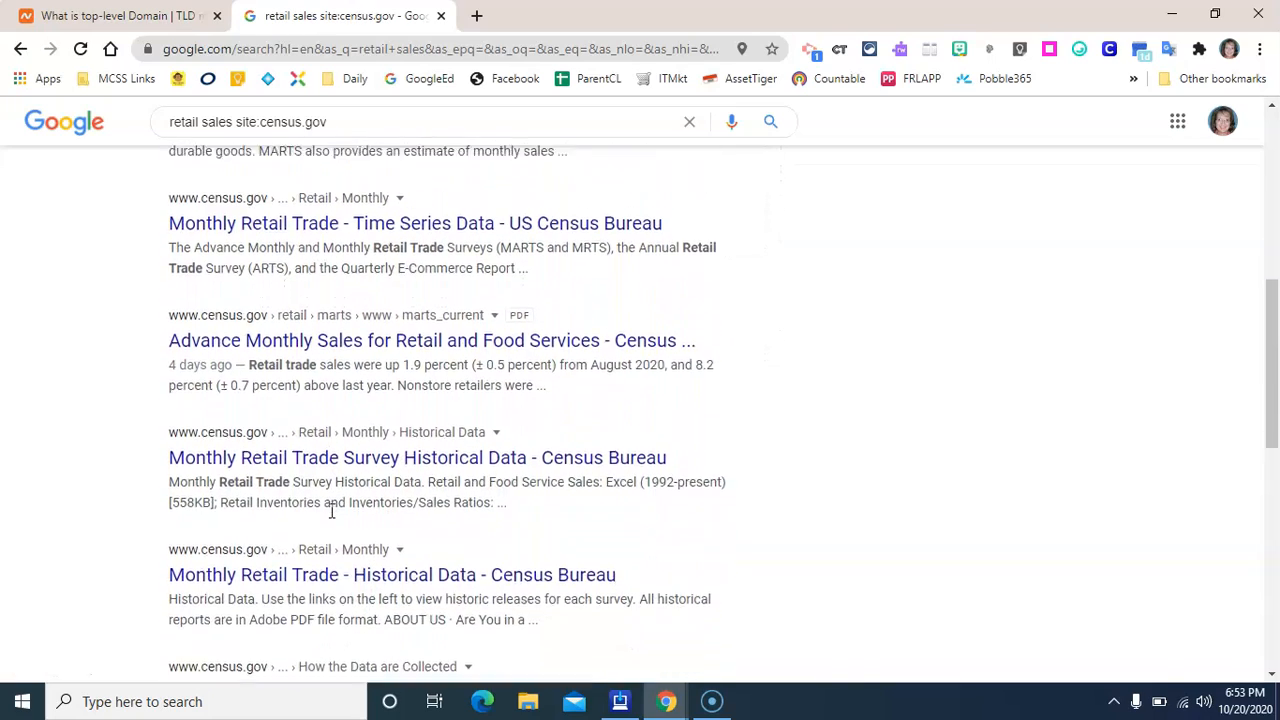
pyautogui.scroll(3)
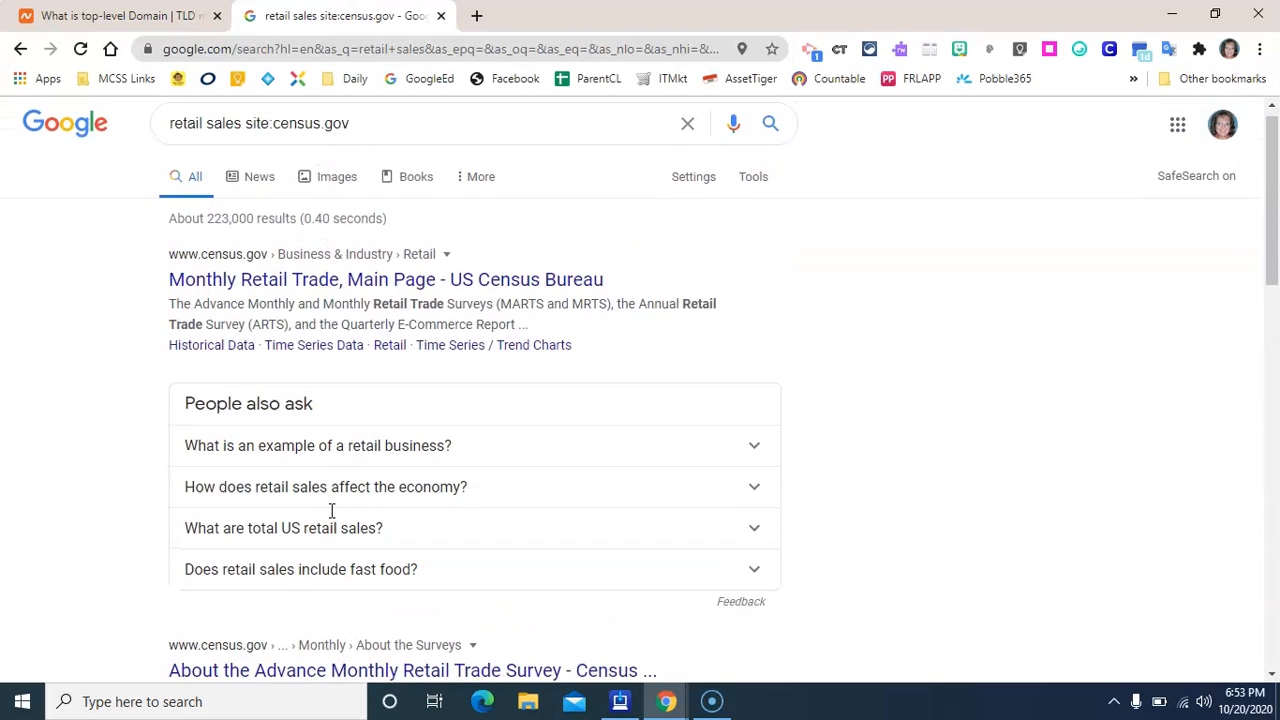
pyautogui.scroll(-3)
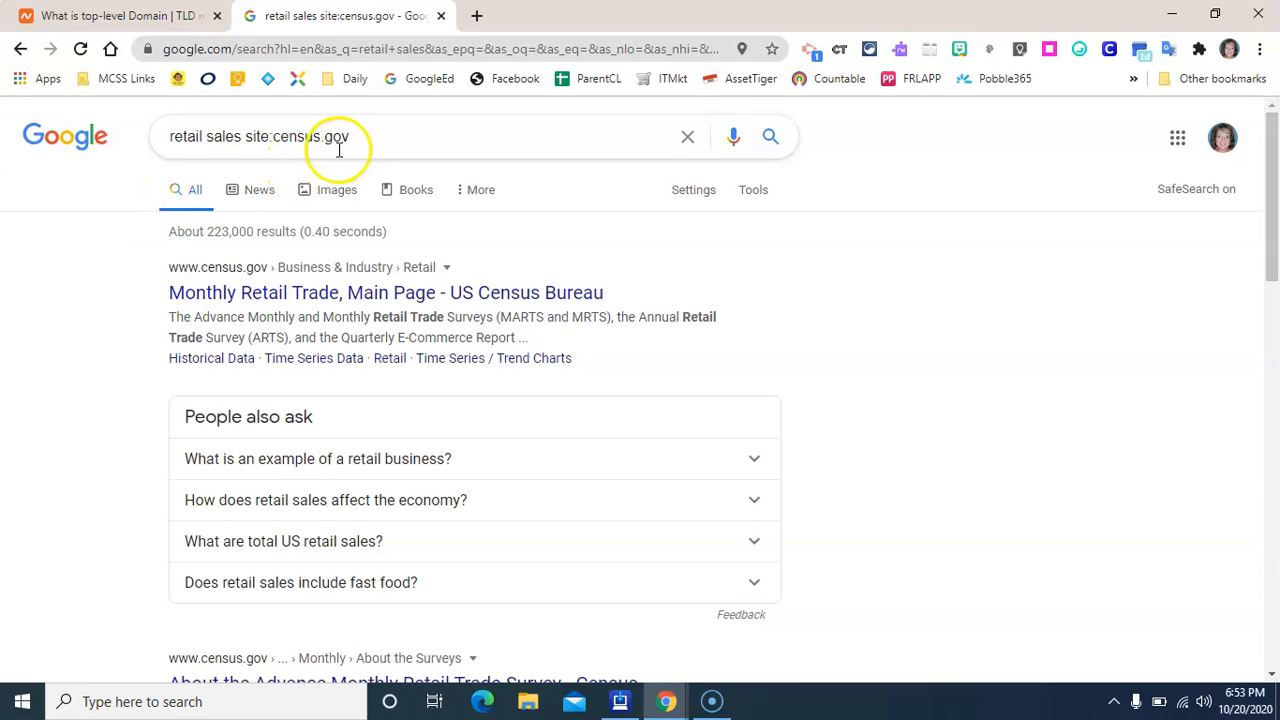
pyautogui.moveTo(282, 152)
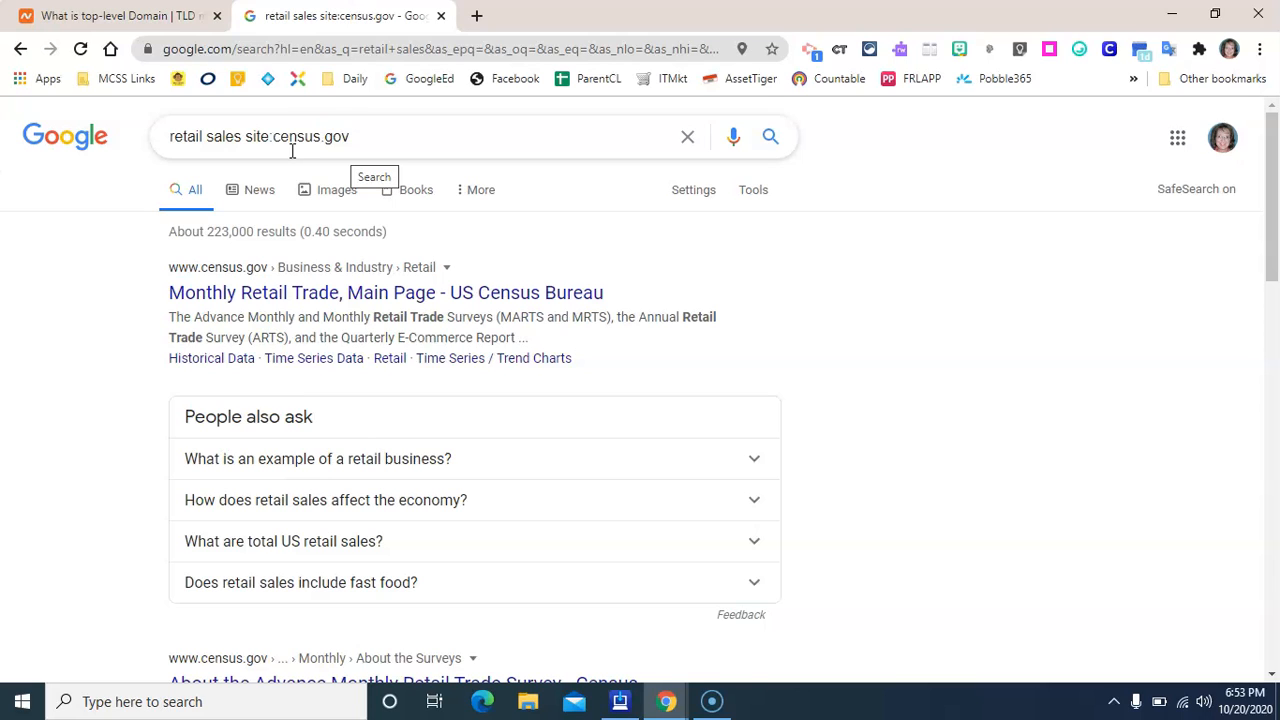
pyautogui.moveTo(270, 204)
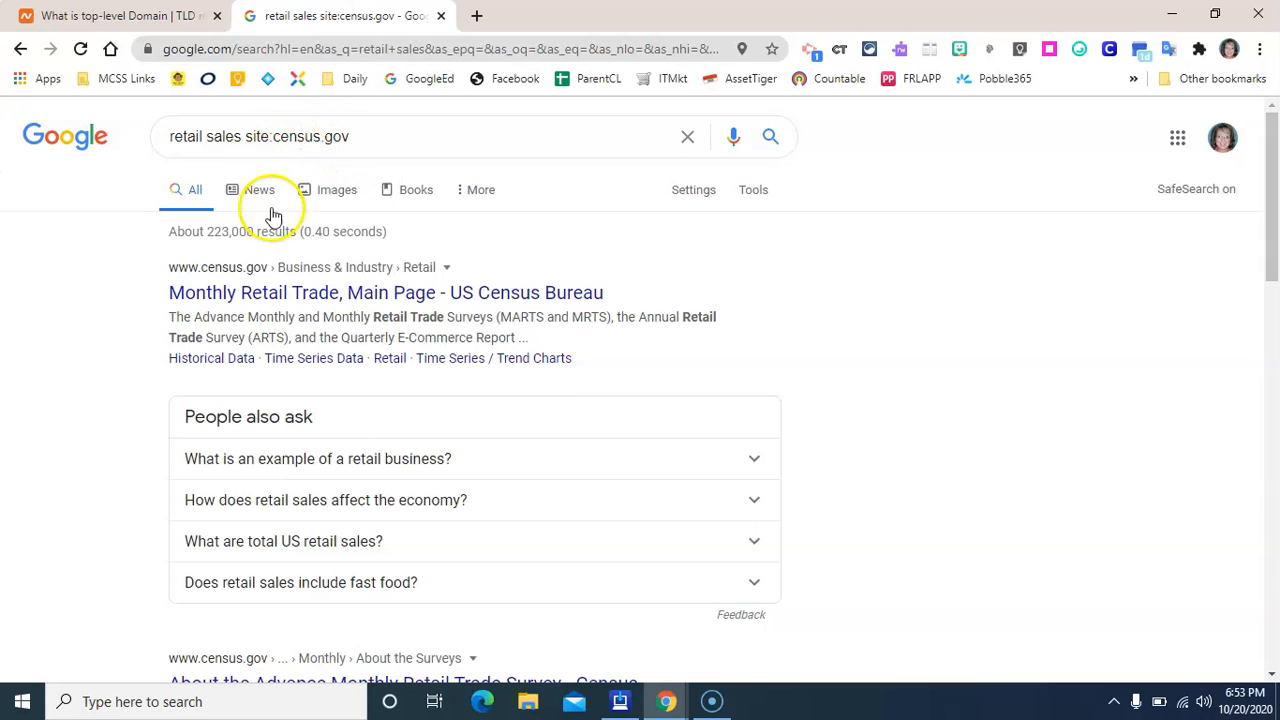
pyautogui.moveTo(386, 292)
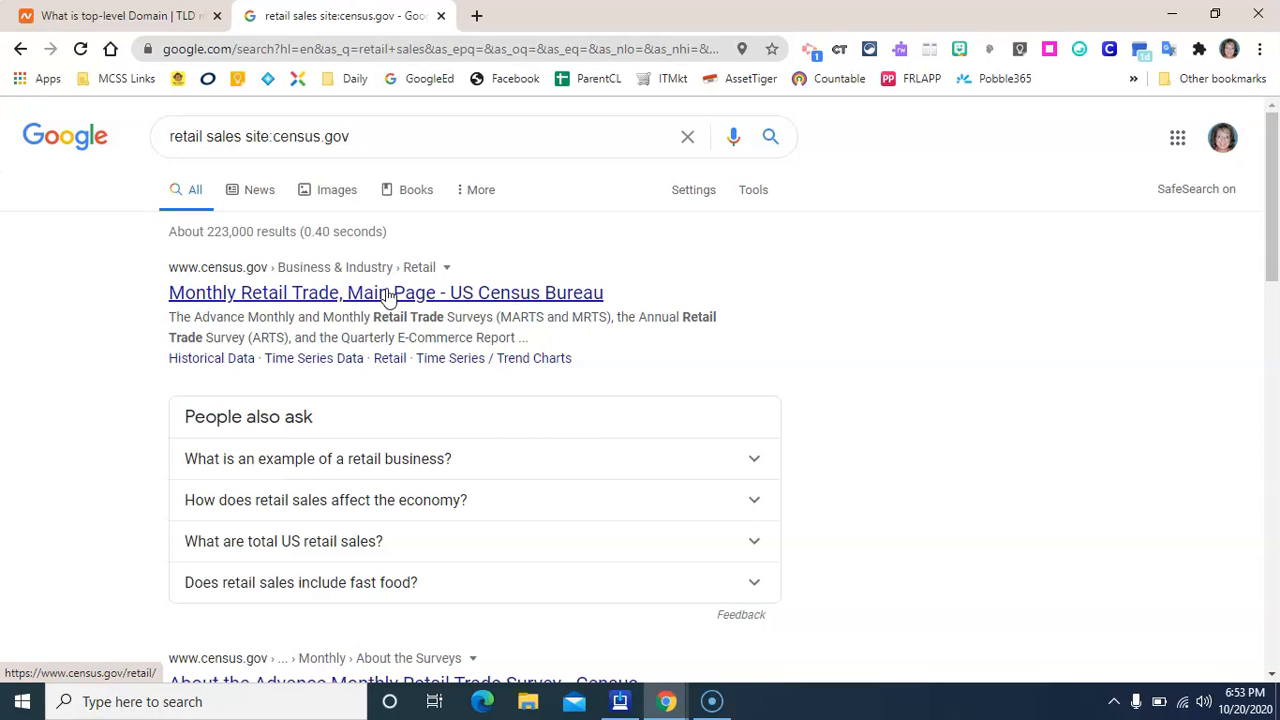
# Return via Settings to the Advanced Search form still showing census.gov as the site.
pyautogui.click(692, 188)
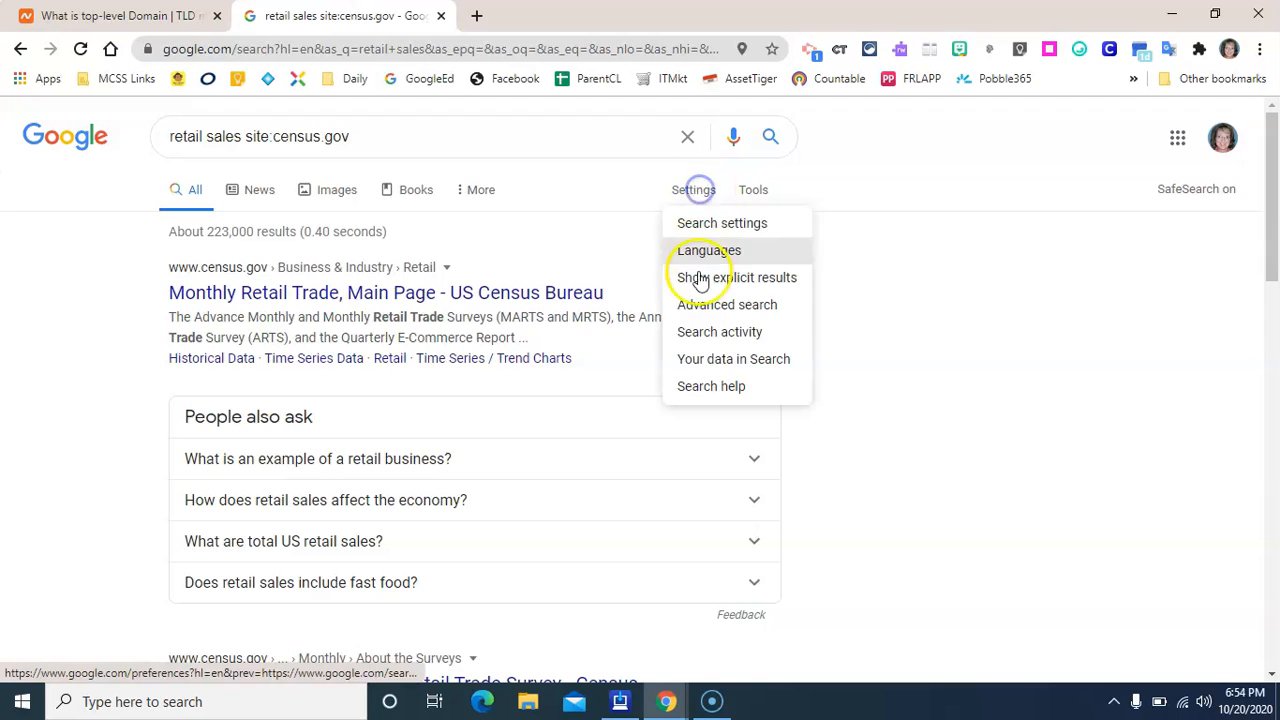
pyautogui.click(728, 304)
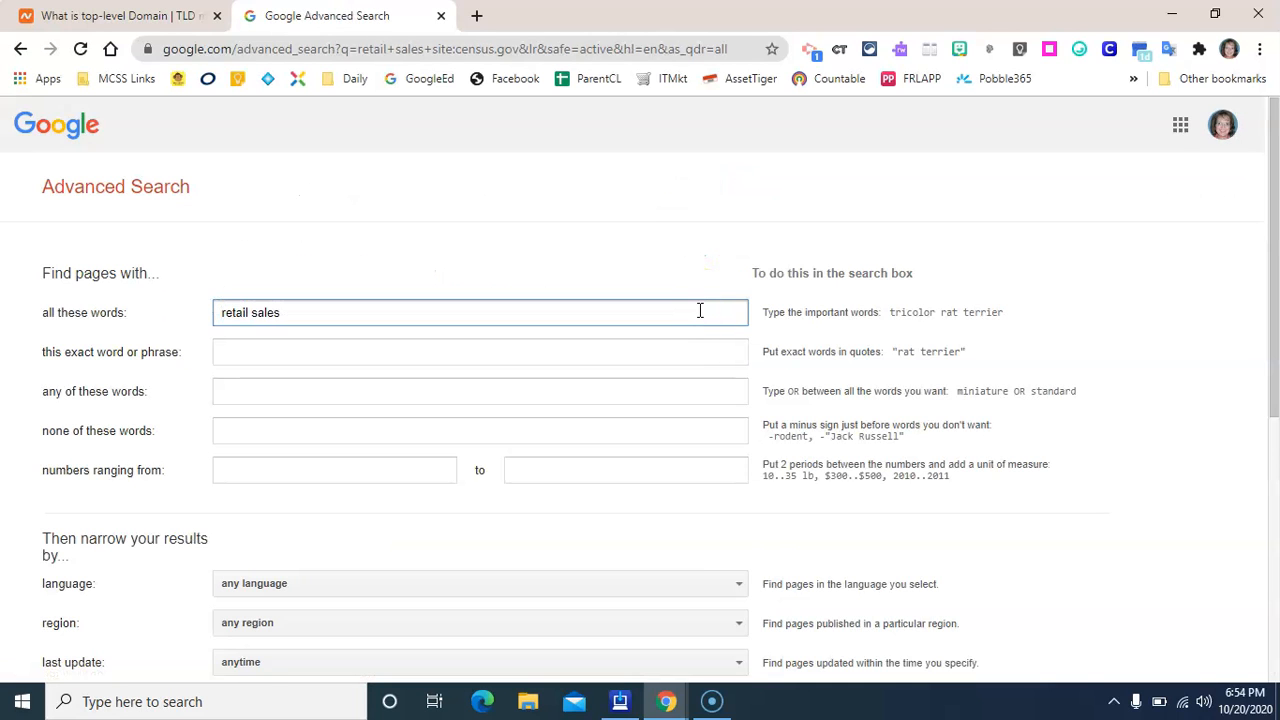
pyautogui.scroll(-3)
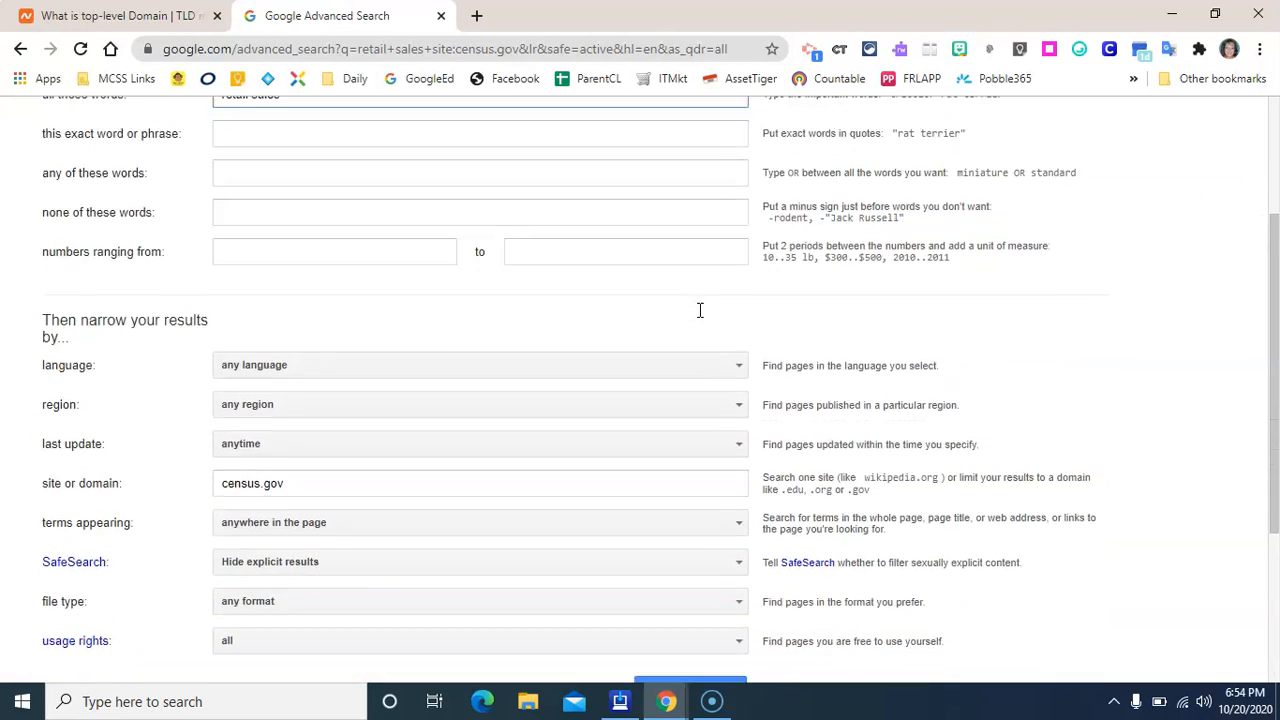